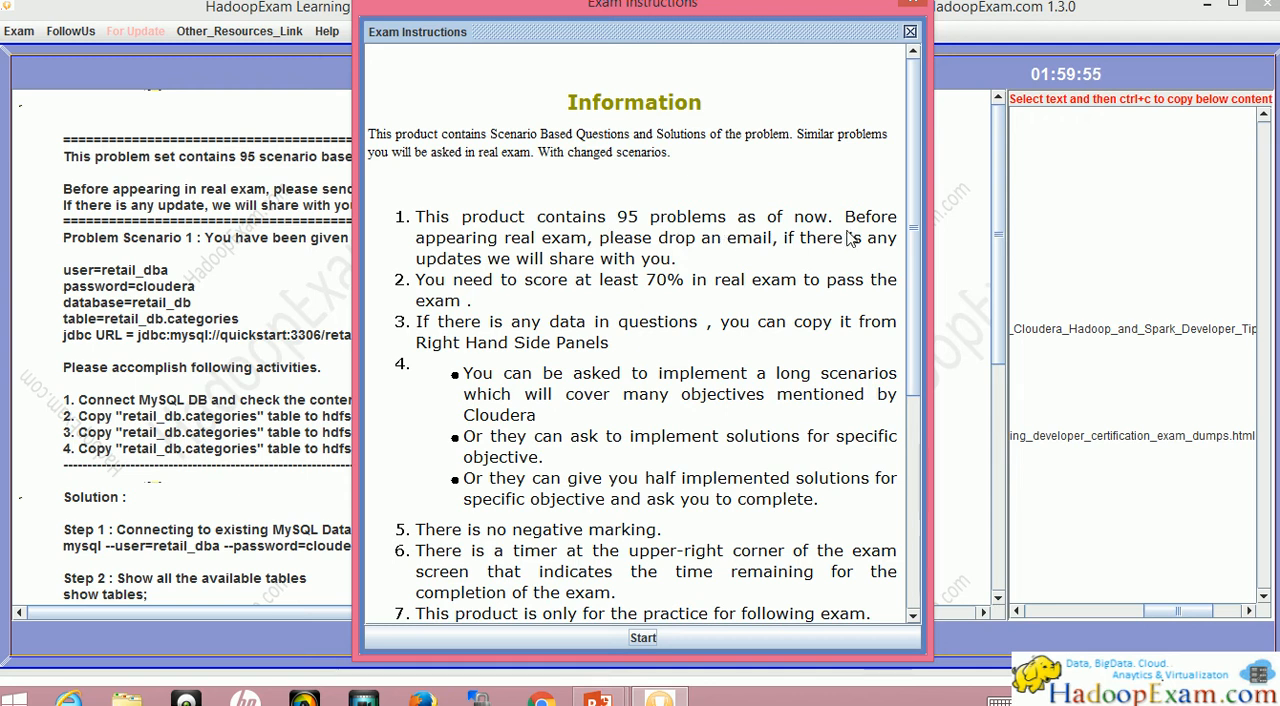
Step: Start the exam from the Exam Instructions dialog and review Problem Scenario 1 with its solution steps
left_click(644, 636)
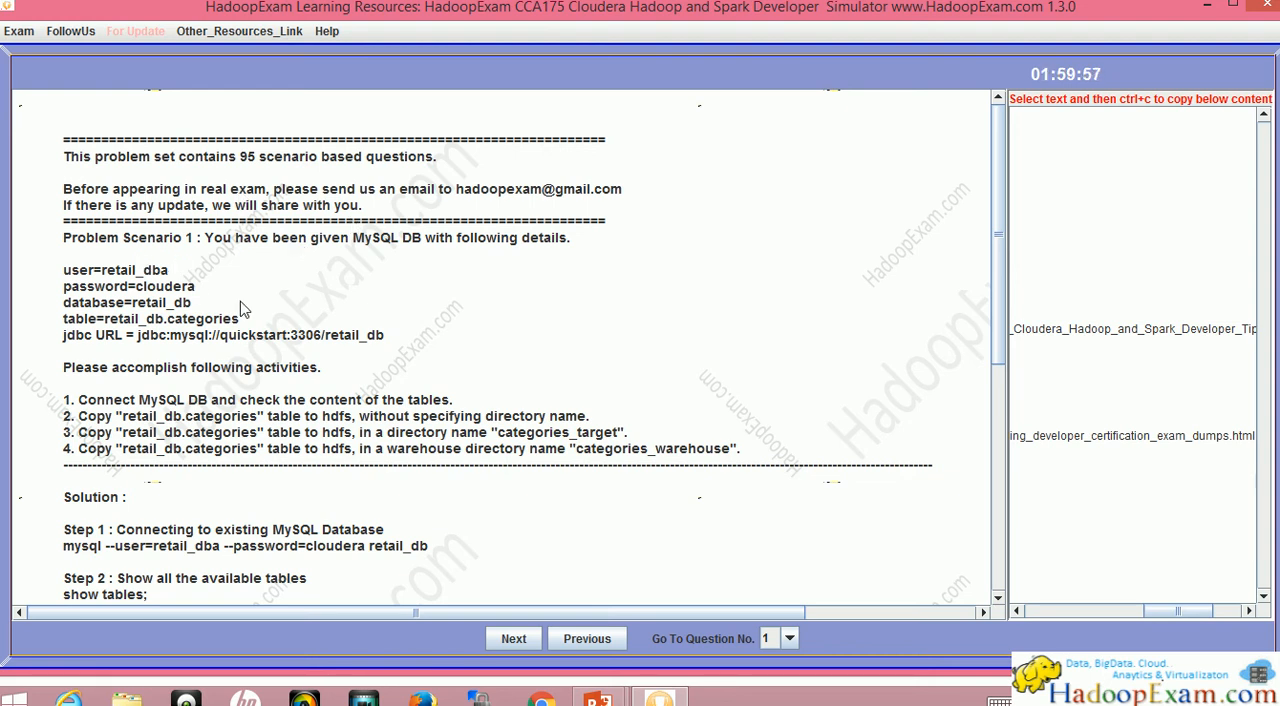
mouse_move(254, 258)
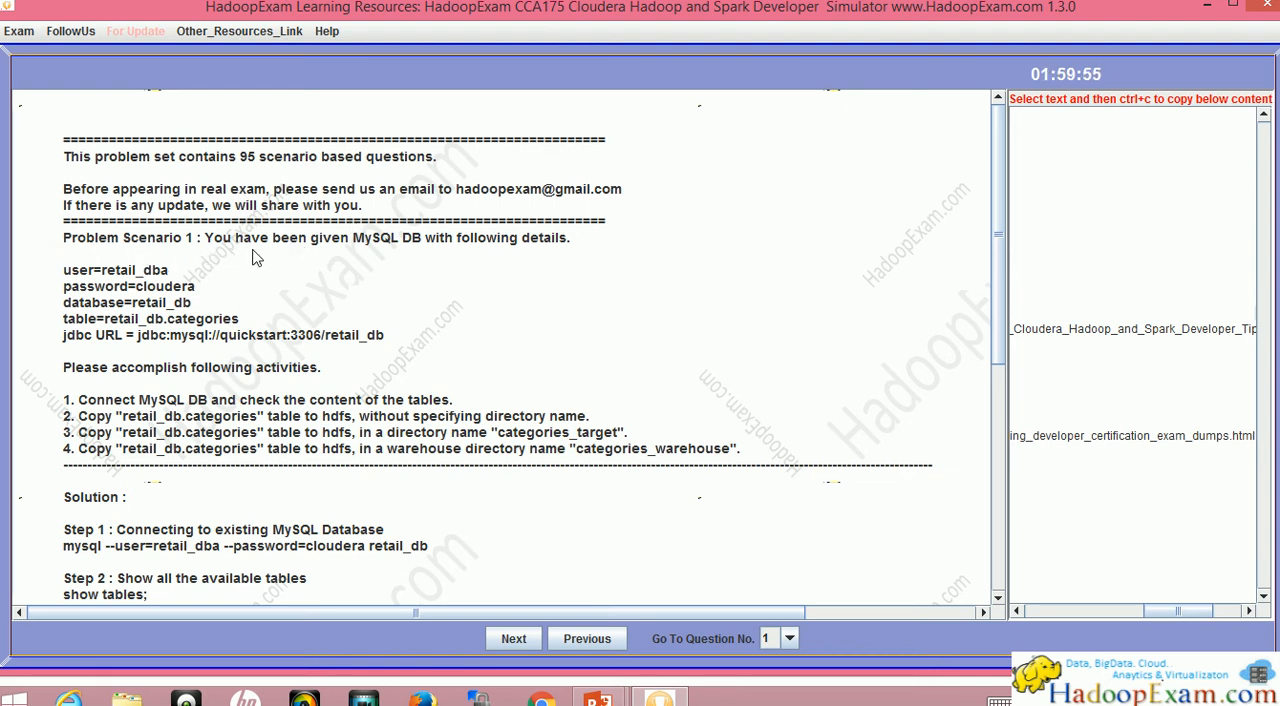
scroll("up", 3)
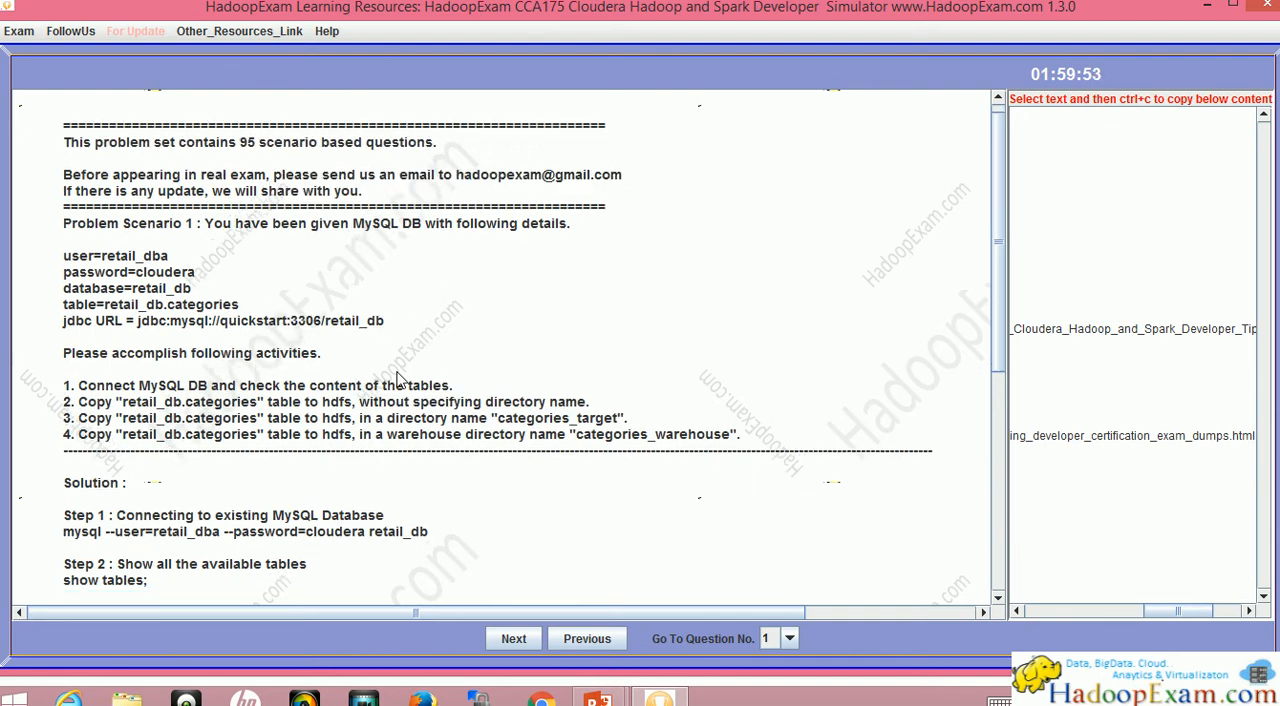
scroll("down", 3)
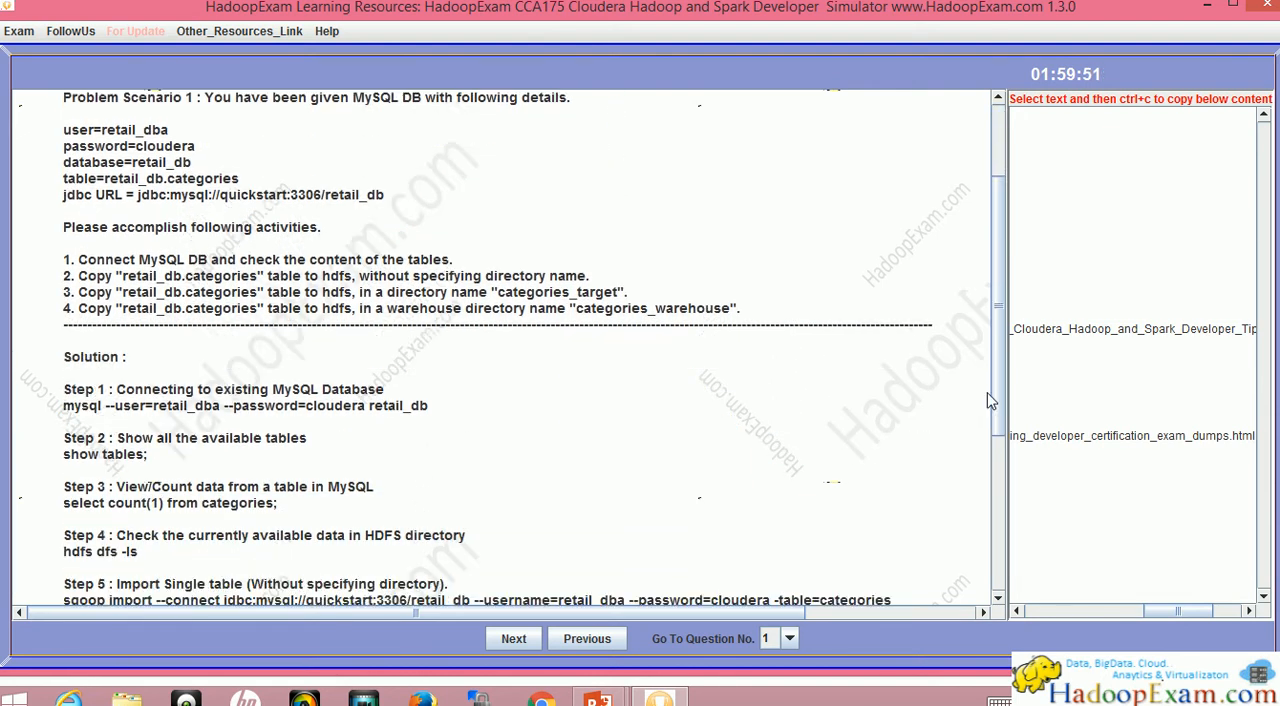
scroll("down", 3)
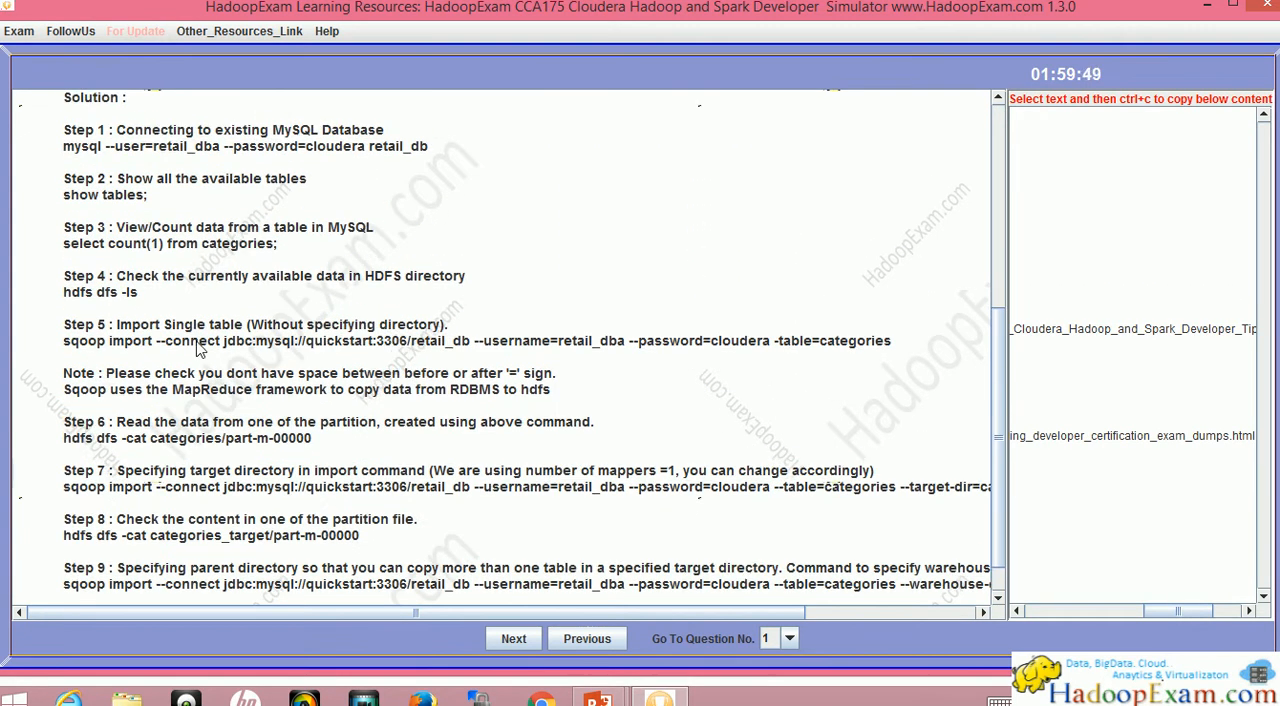
scroll("down", 3)
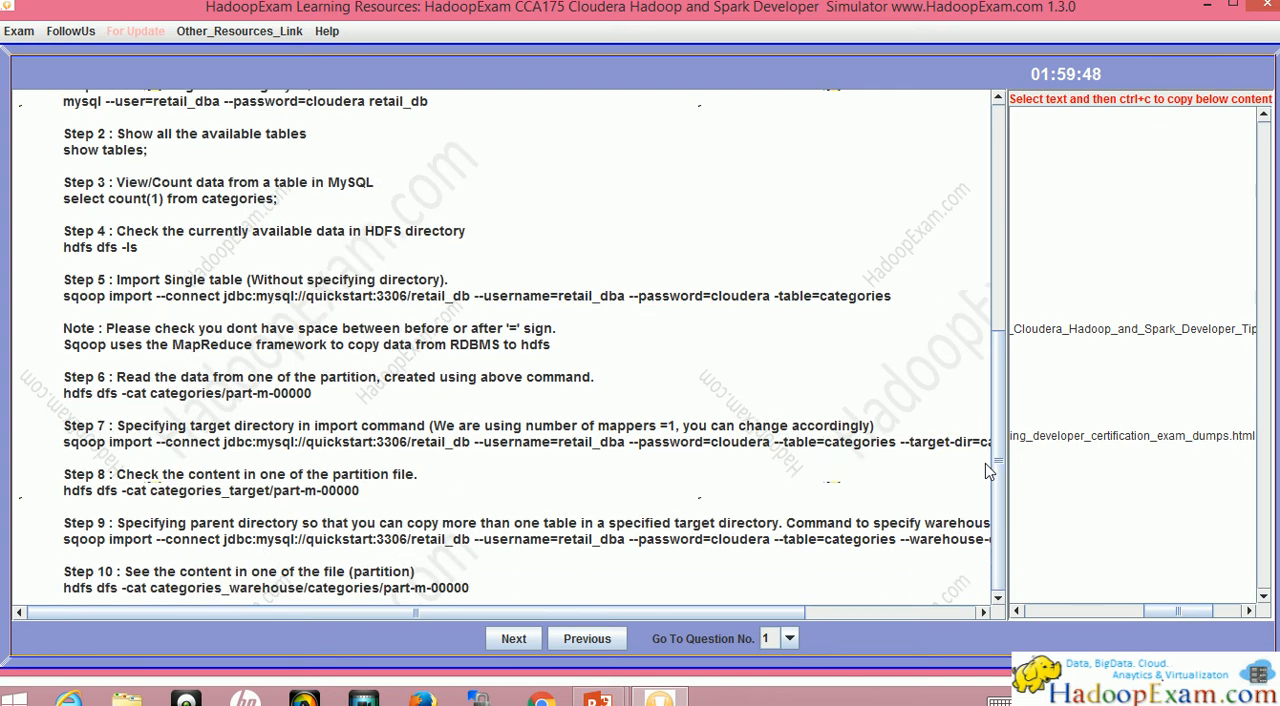
scroll("up", 3)
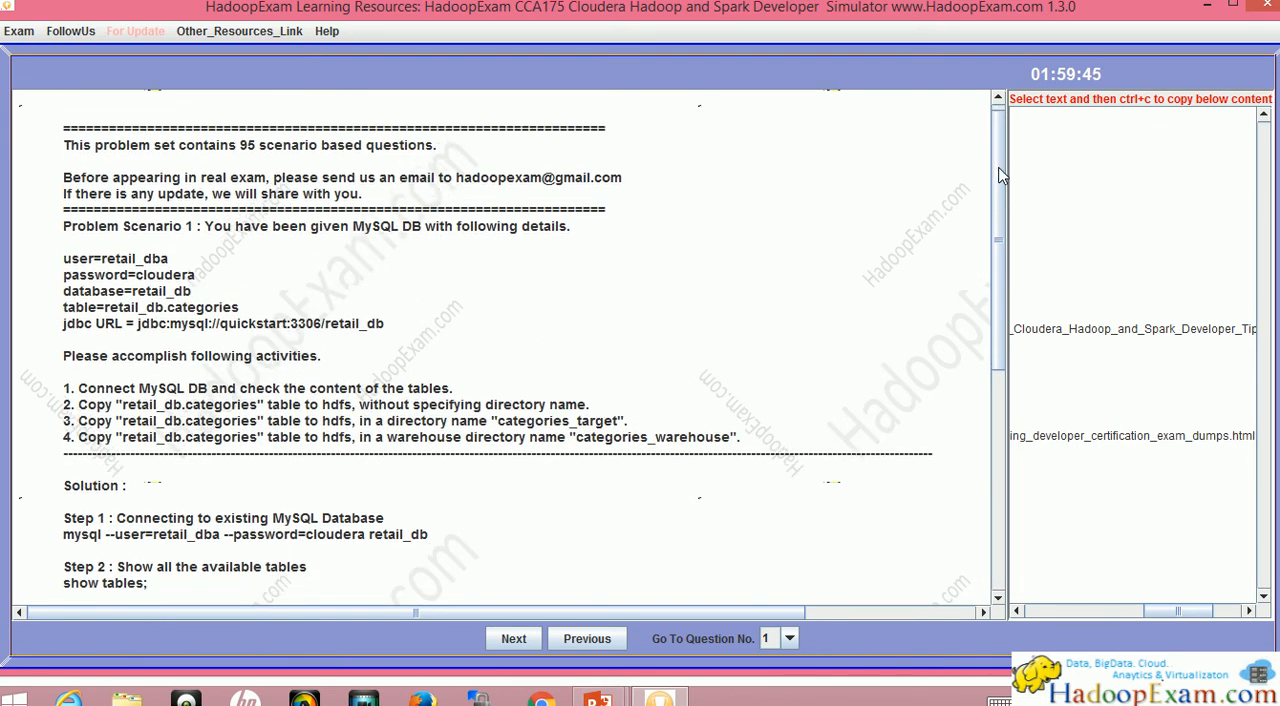
Step: Jump to question 4 and then question 10 via the Go To Question No. dropdown
left_click(788, 638)
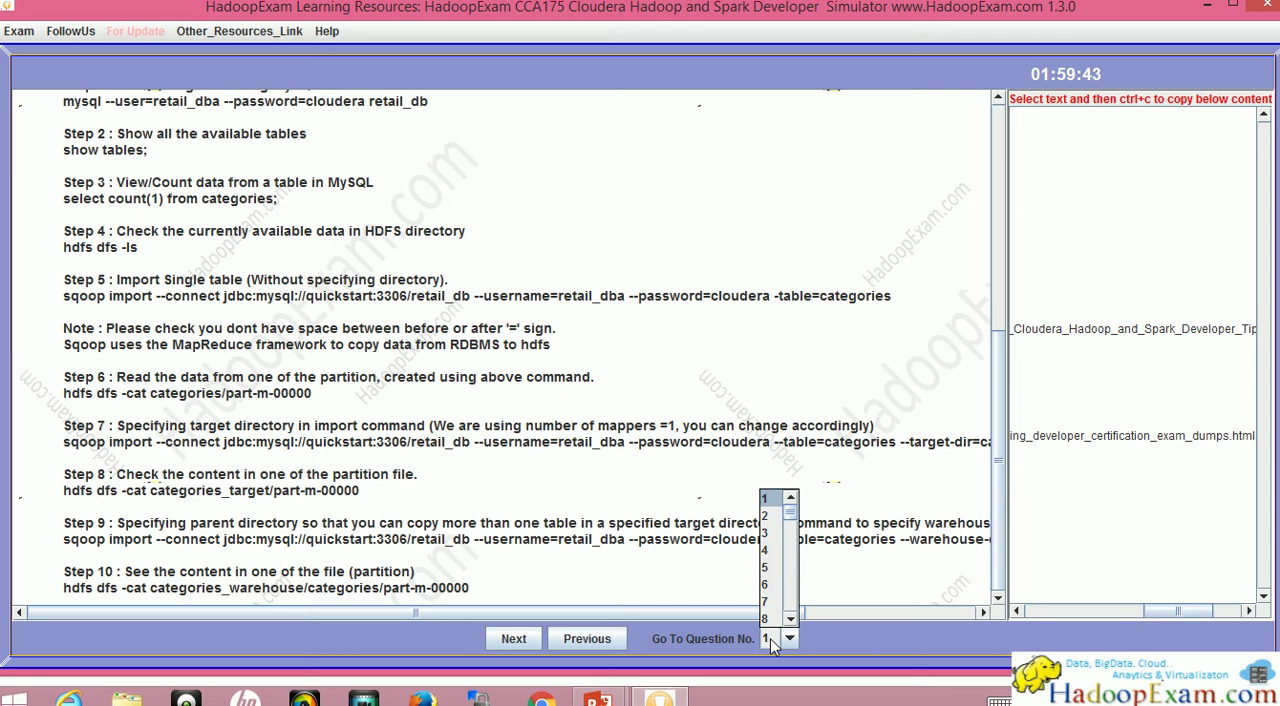
left_click(764, 550)
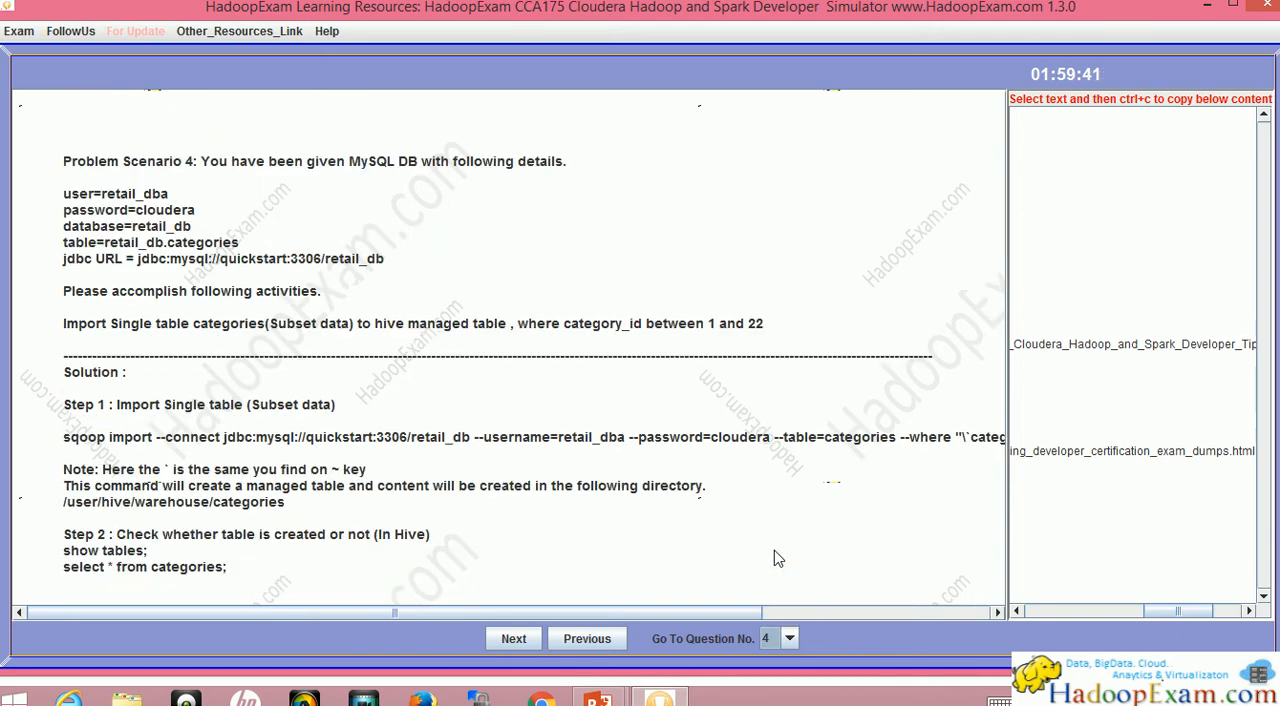
mouse_move(504, 300)
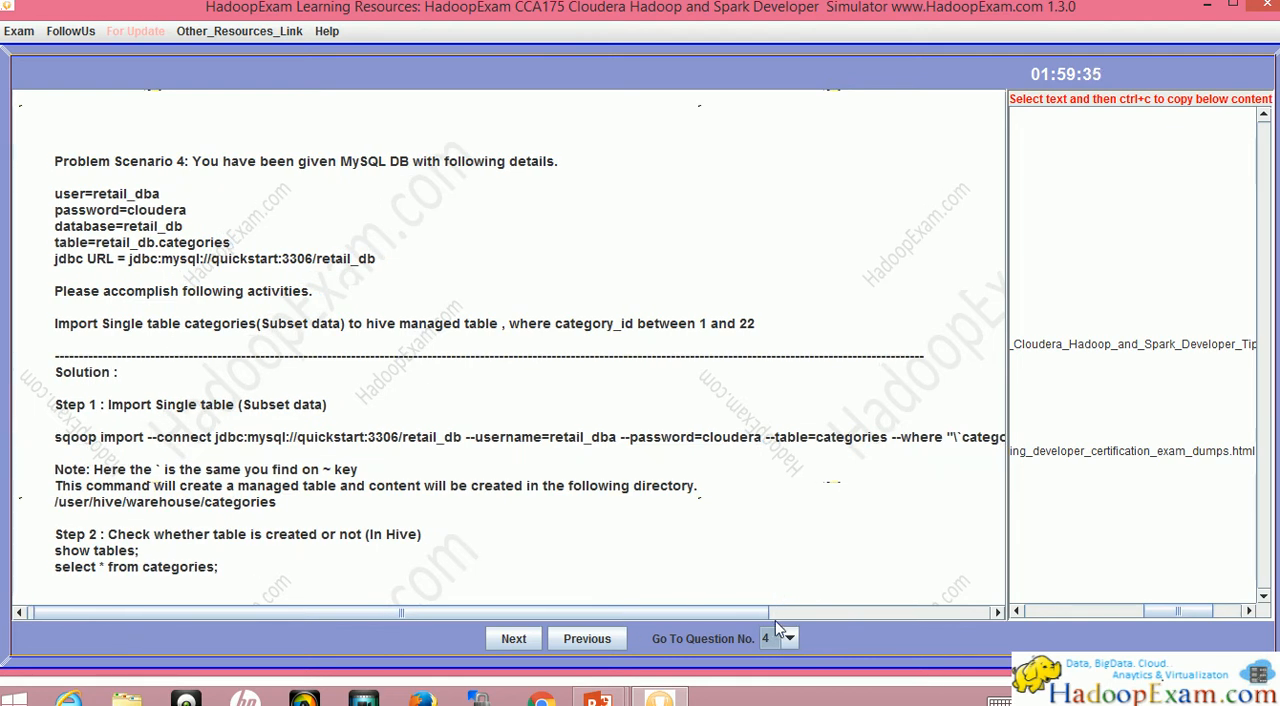
left_click(788, 638)
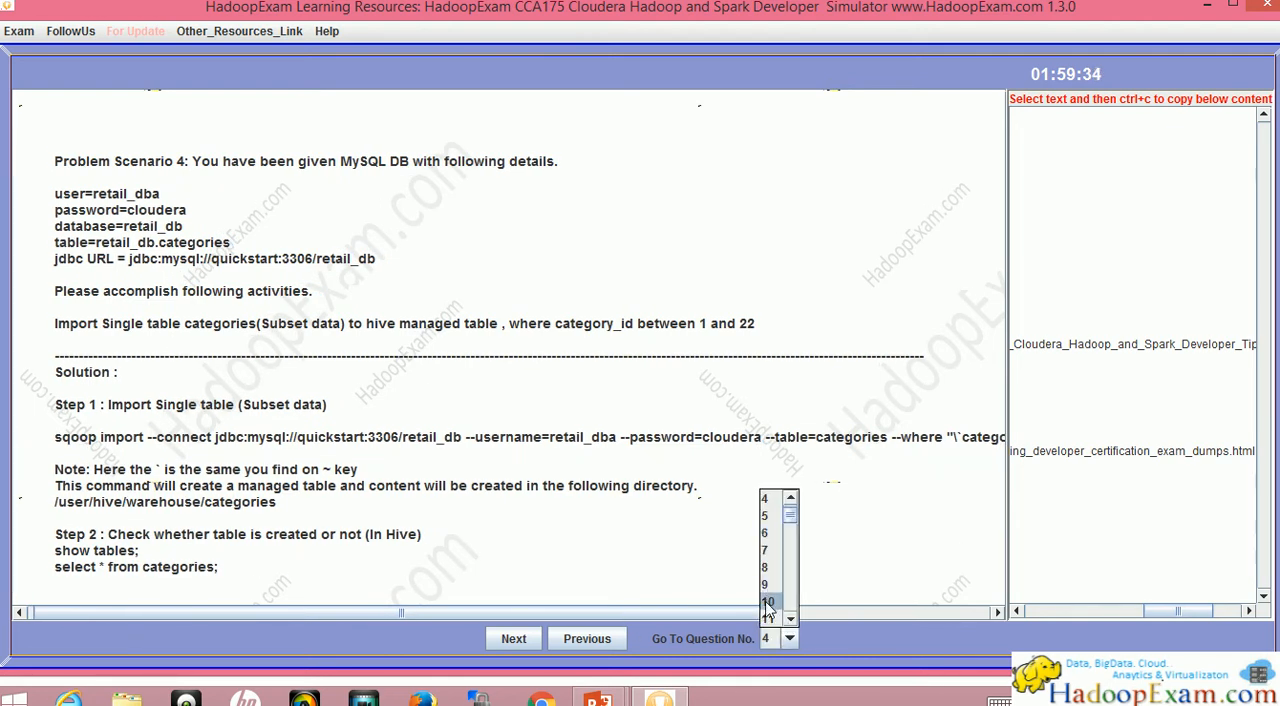
left_click(768, 600)
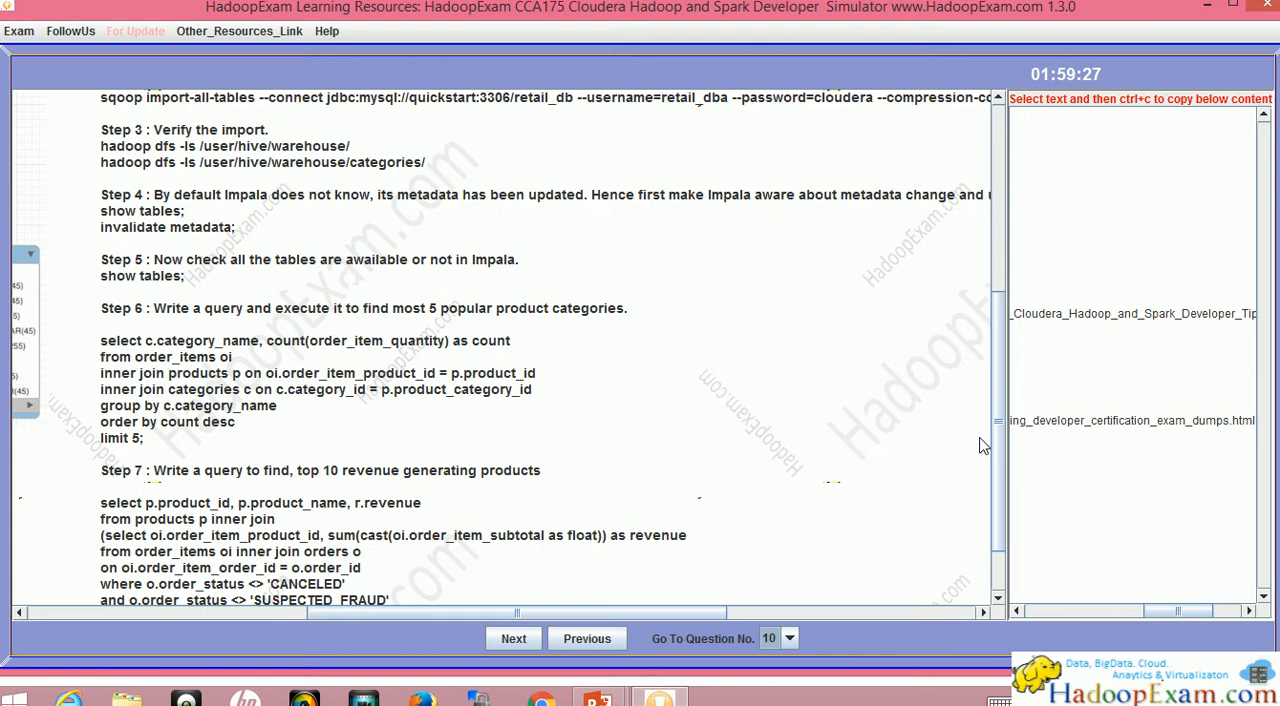
scroll("up", 3)
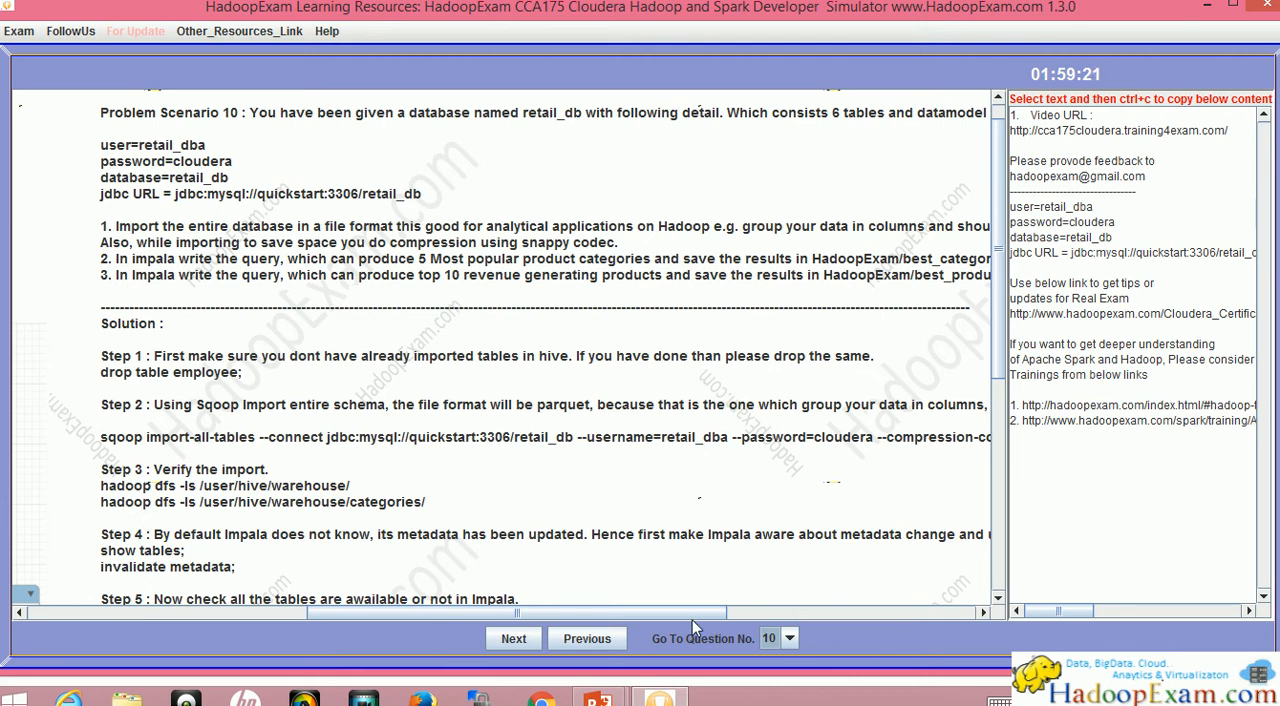
Step: Advance through the following problem scenarios with Next, reaching Problem Scenario 13
left_click(512, 638)
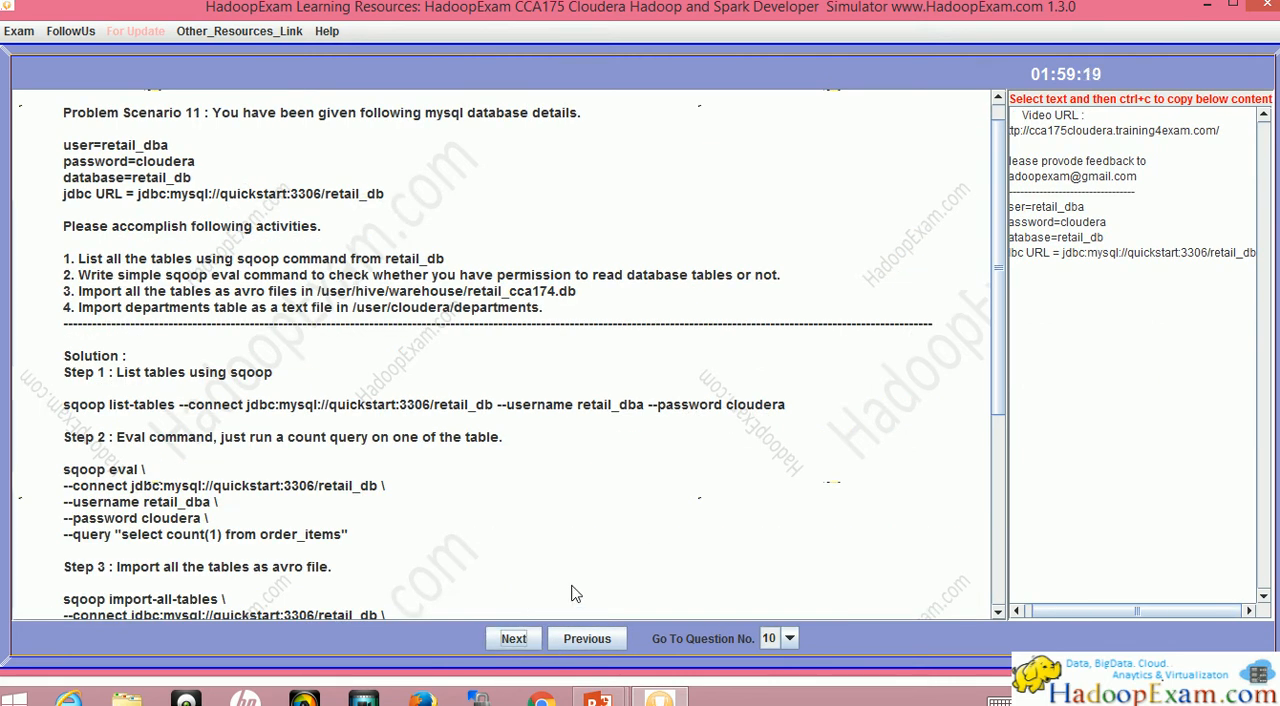
left_click(512, 638)
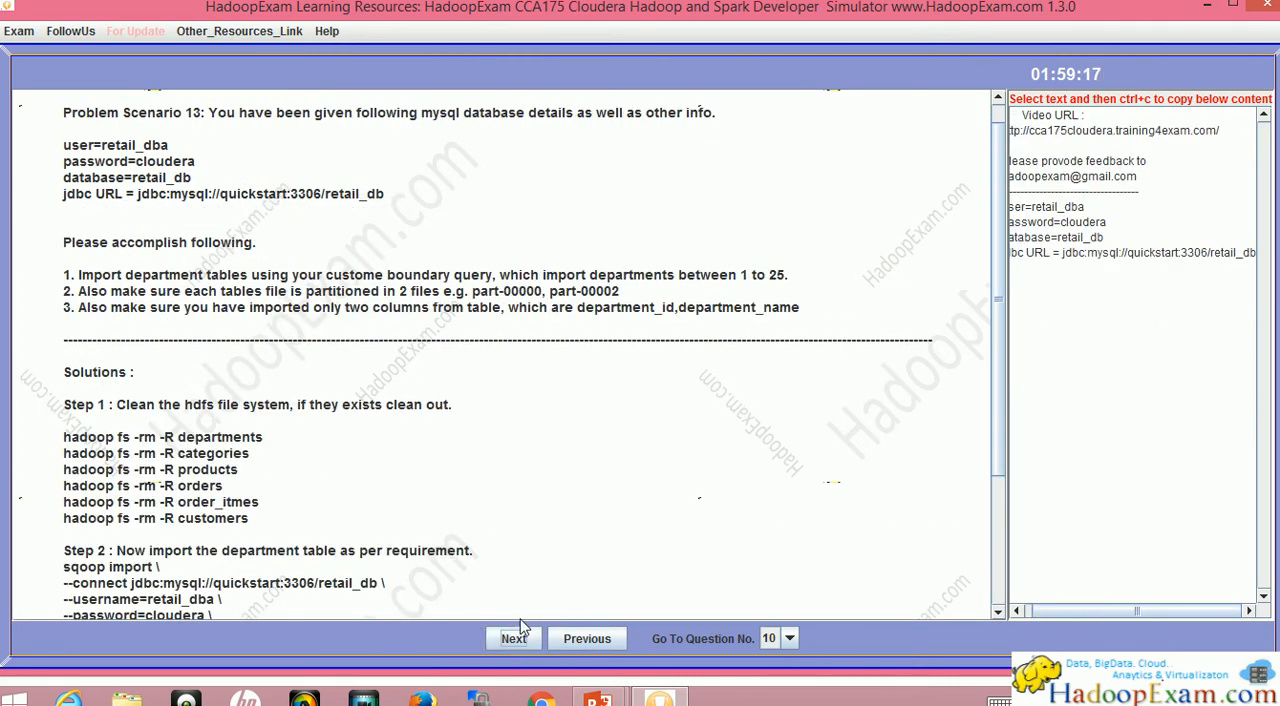
left_click(788, 638)
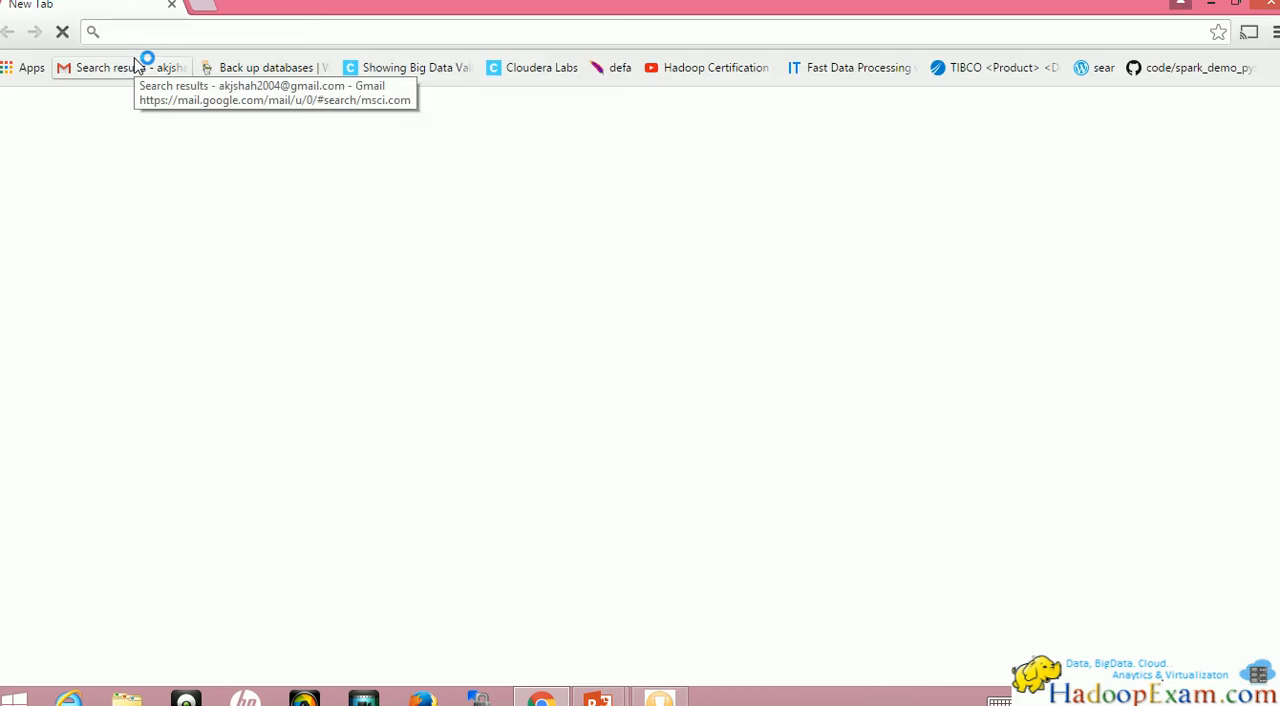
mouse_move(536, 468)
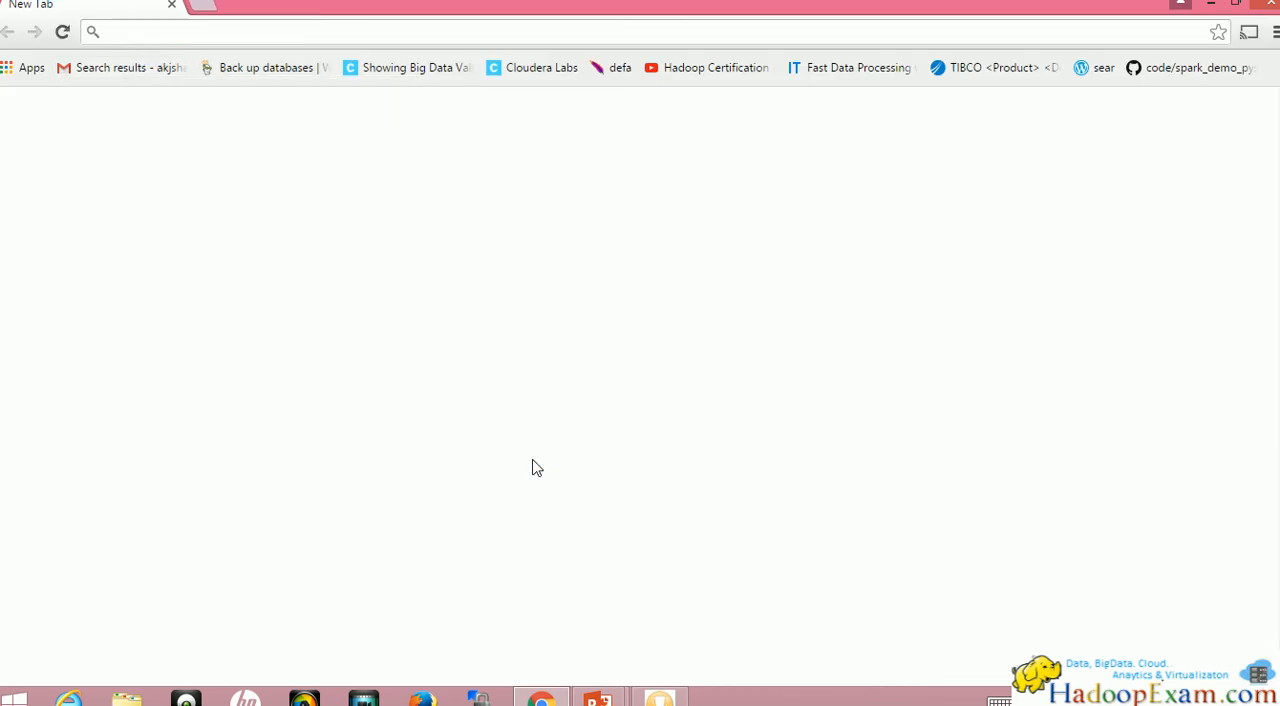
Step: Go to hadoopexam.com and reach the Cloudera CCA175 page and its Tips and Tricks link
type("hadoopexam.com")
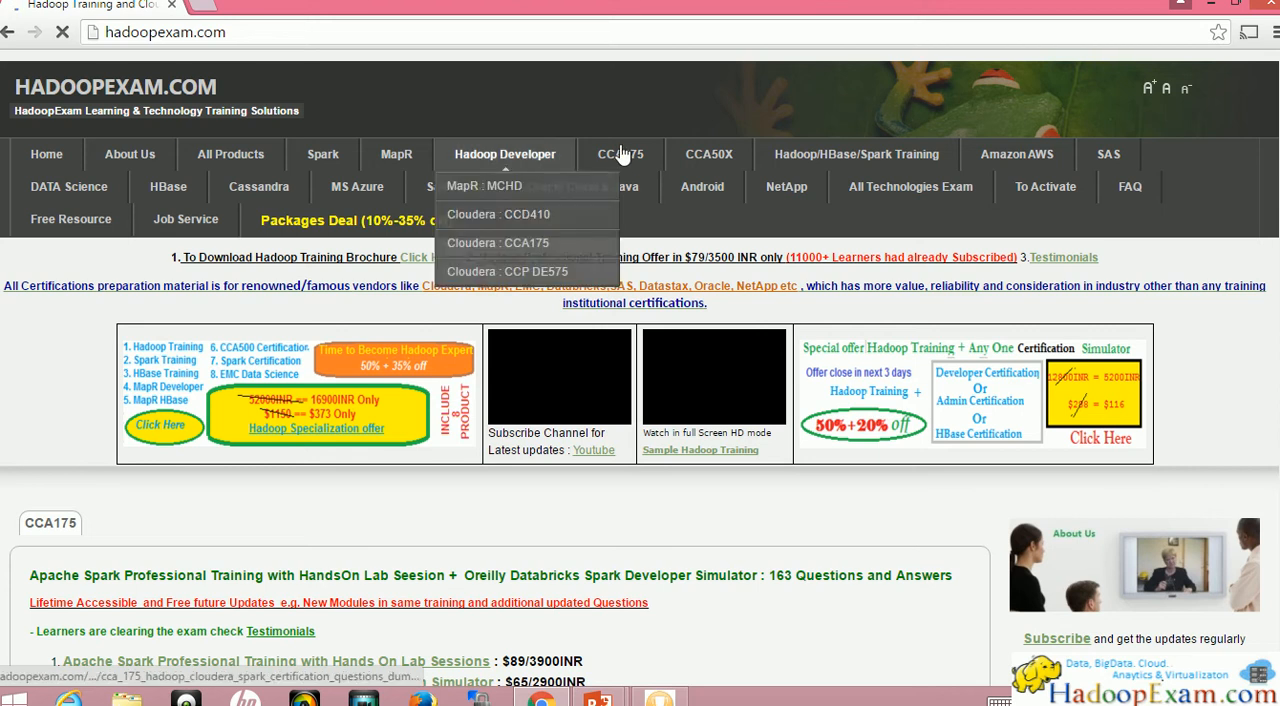
left_click(496, 242)
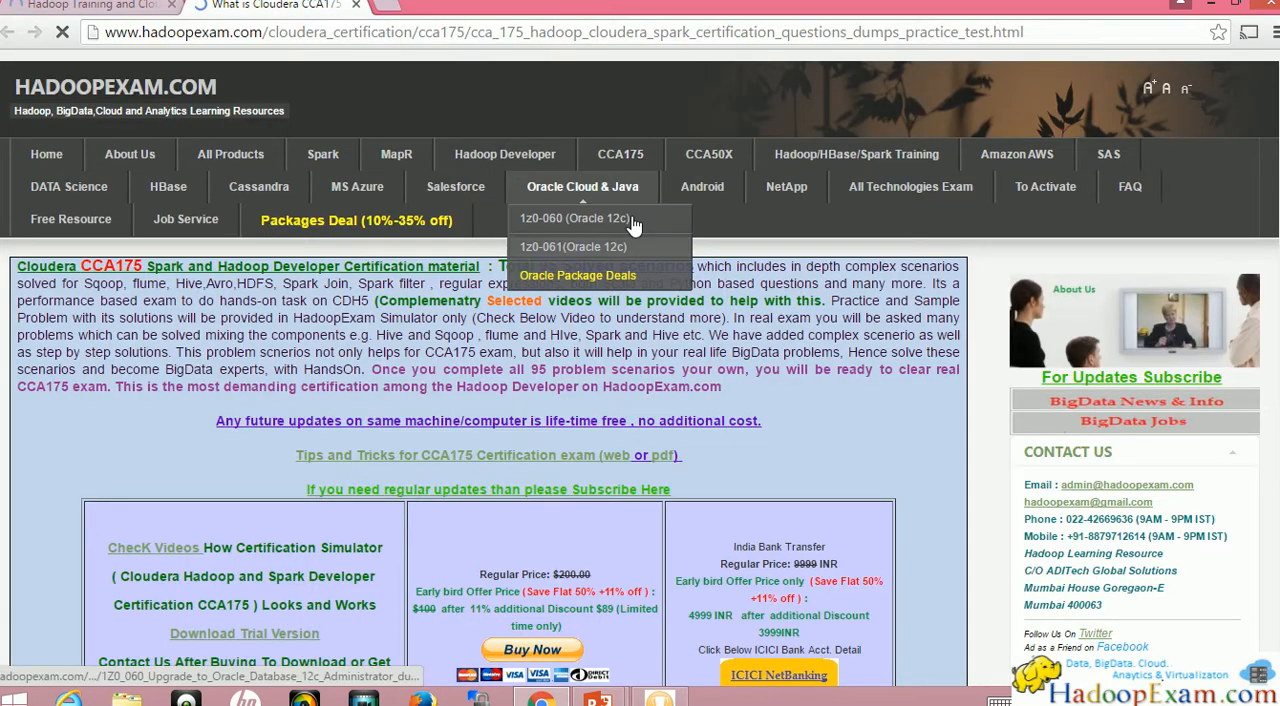
scroll("down", 3)
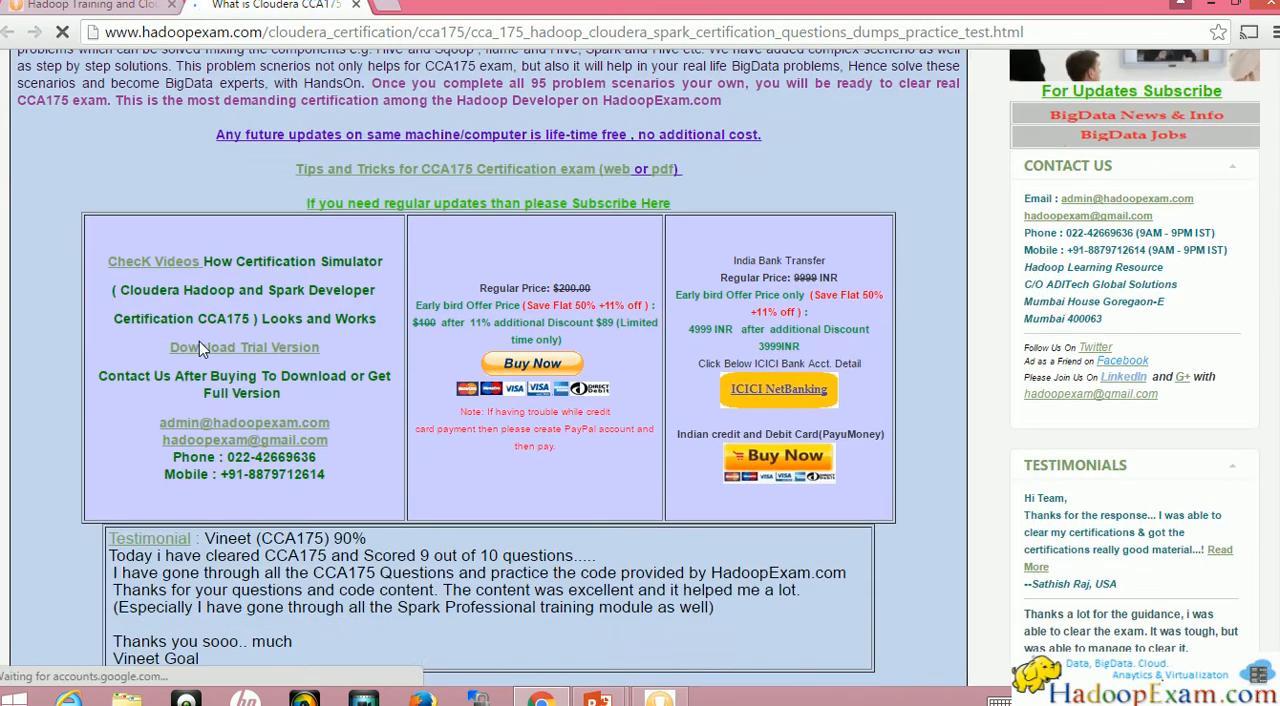
scroll("up", 3)
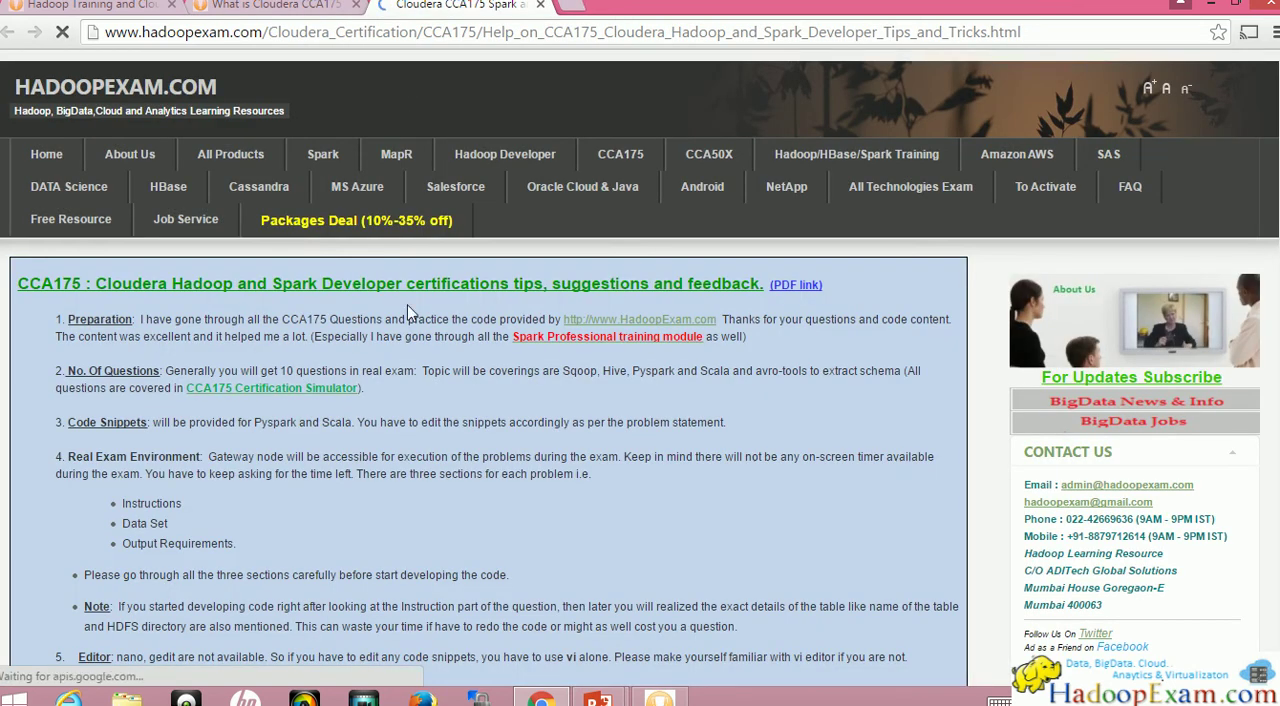
Step: Scroll the CCA175 page down to the Spark and Hadoop training package offers and pricing
scroll("down", 3)
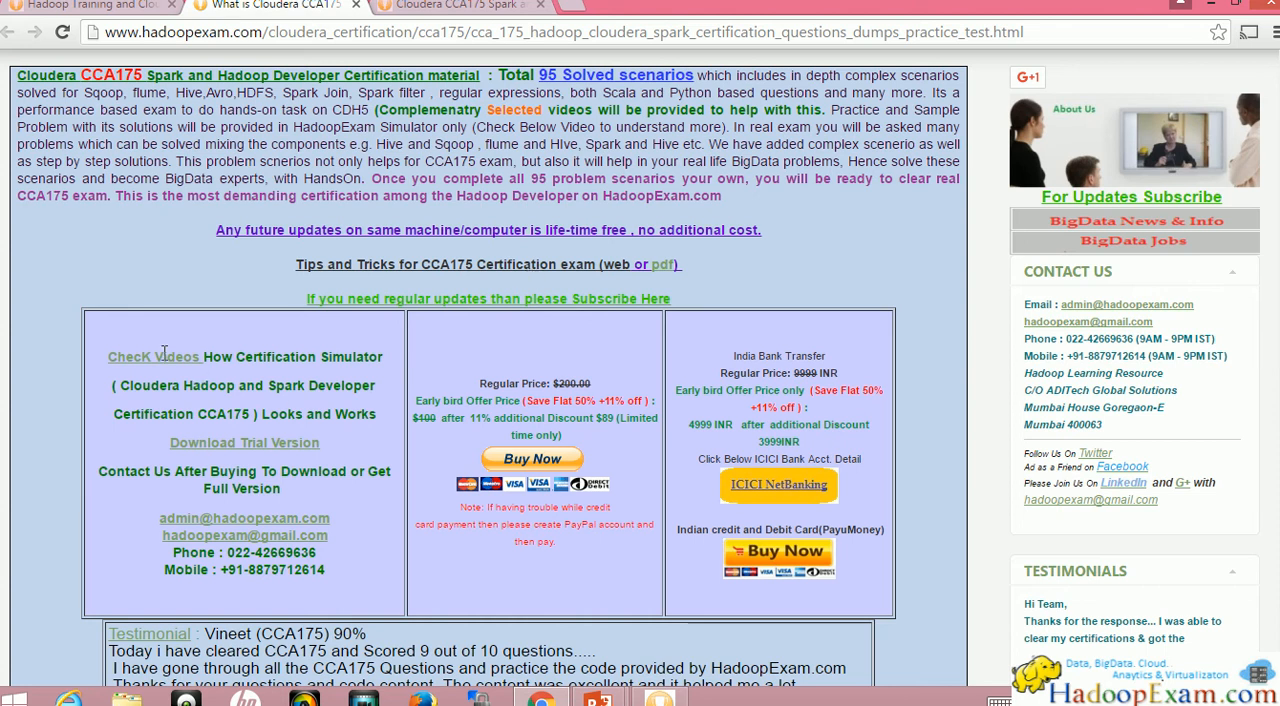
scroll("down", 3)
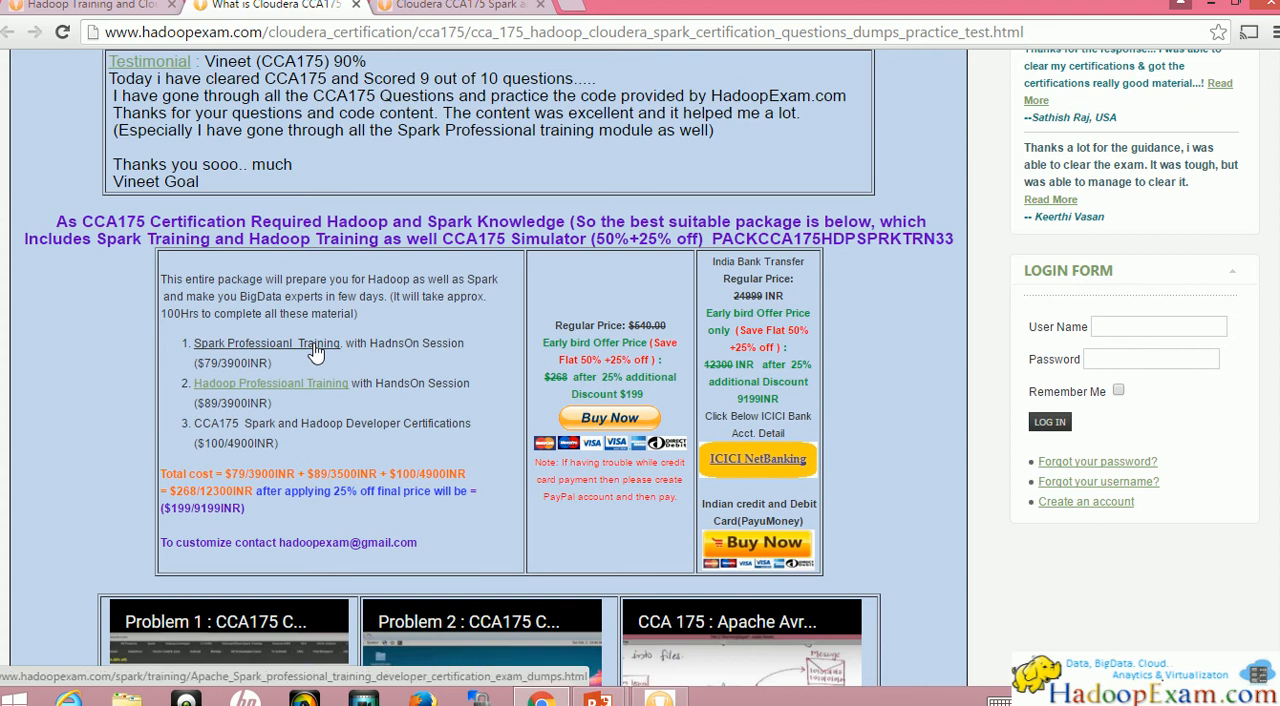
left_click(268, 344)
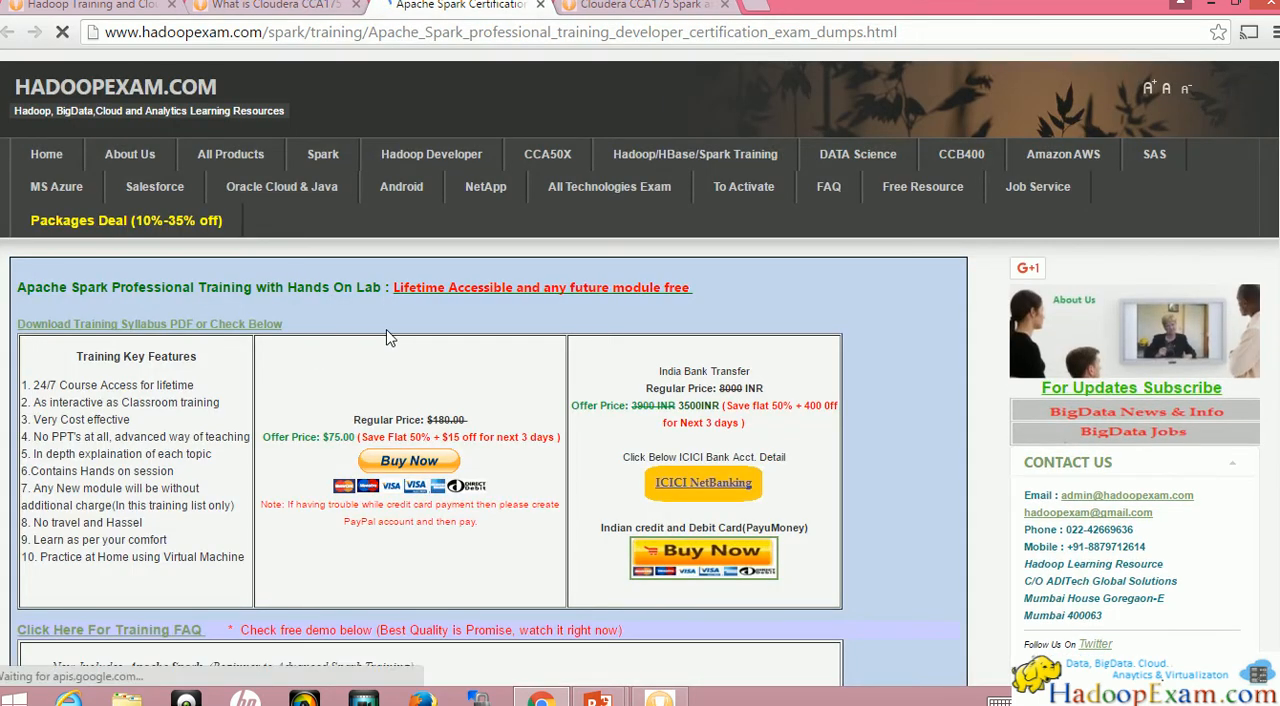
scroll("down", 3)
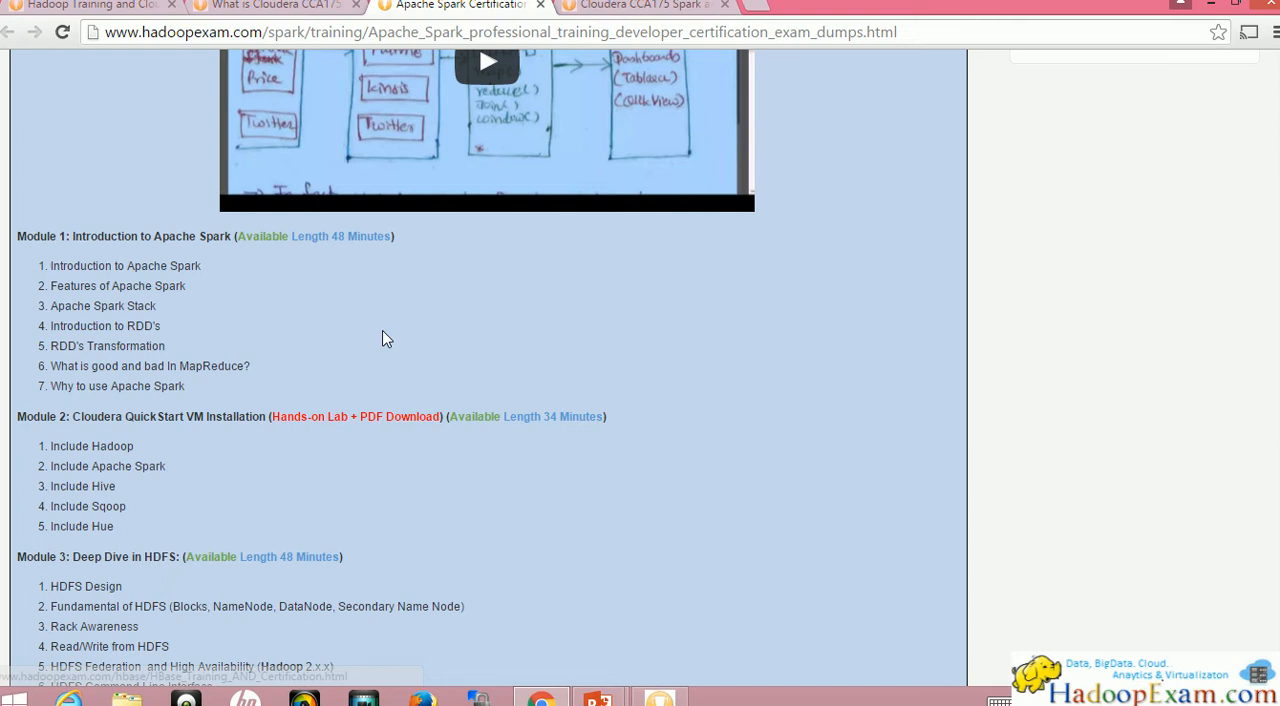
scroll("down", 3)
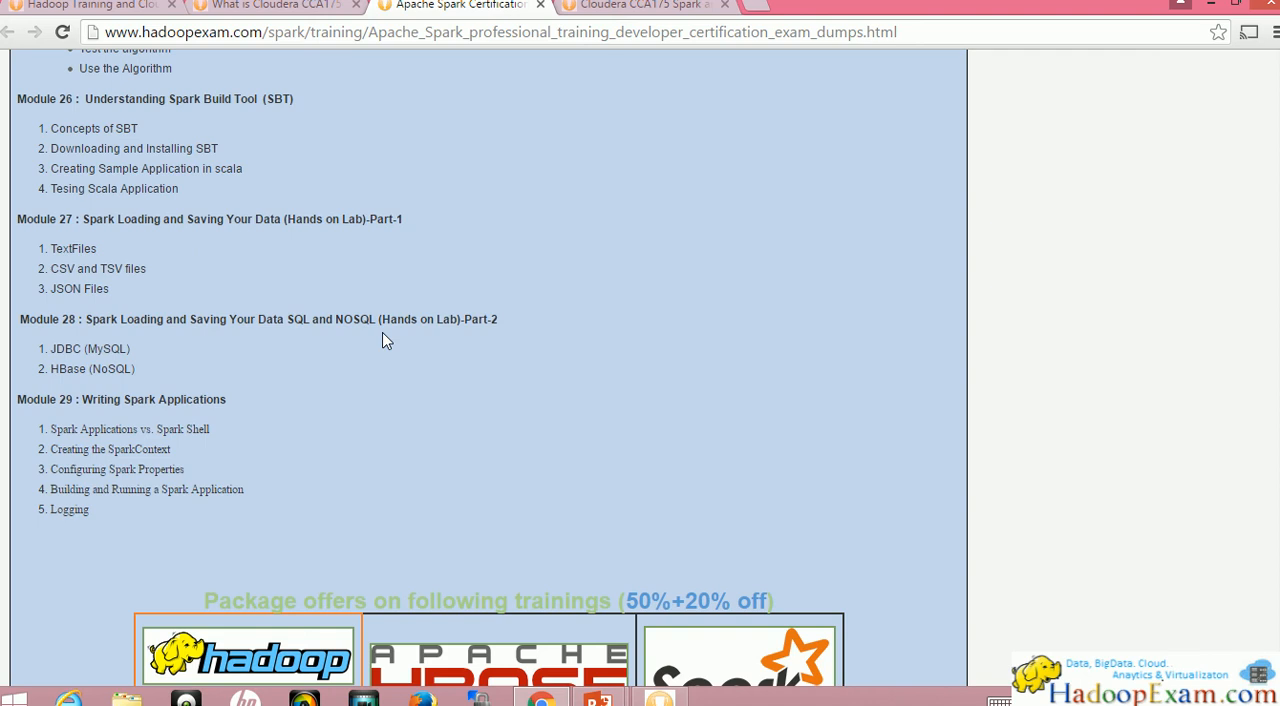
scroll("up", 3)
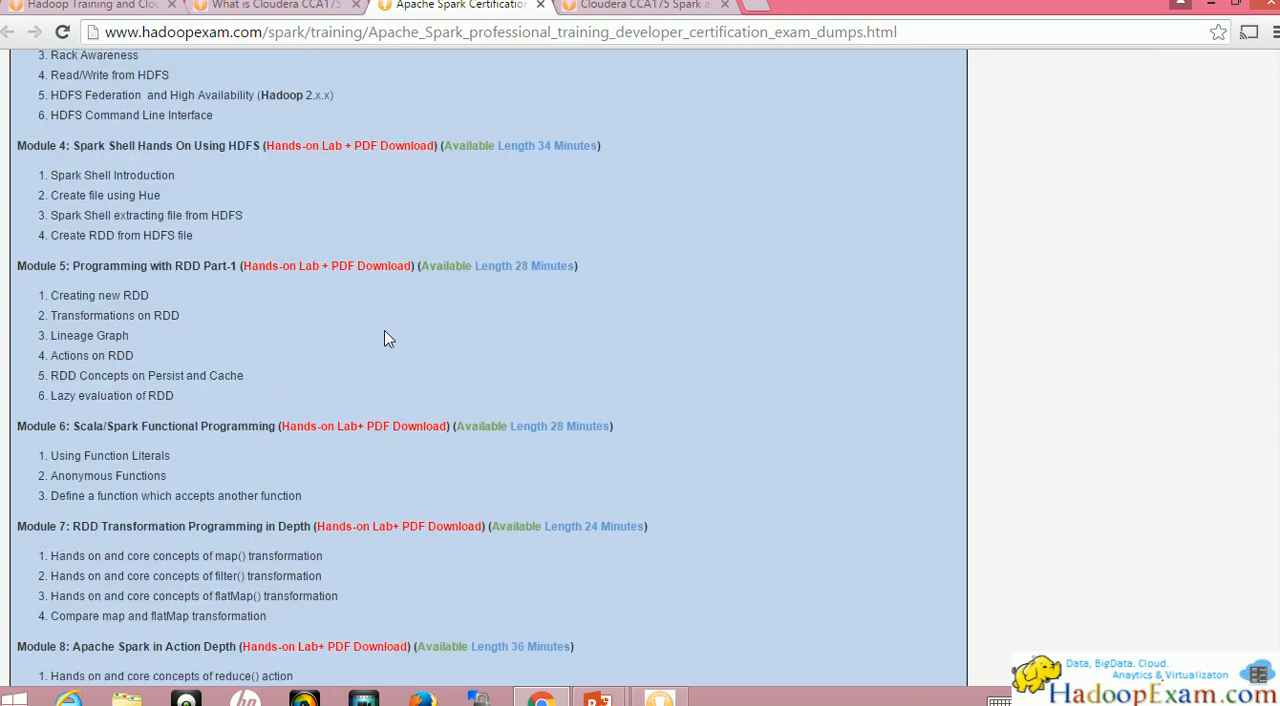
scroll("up", 3)
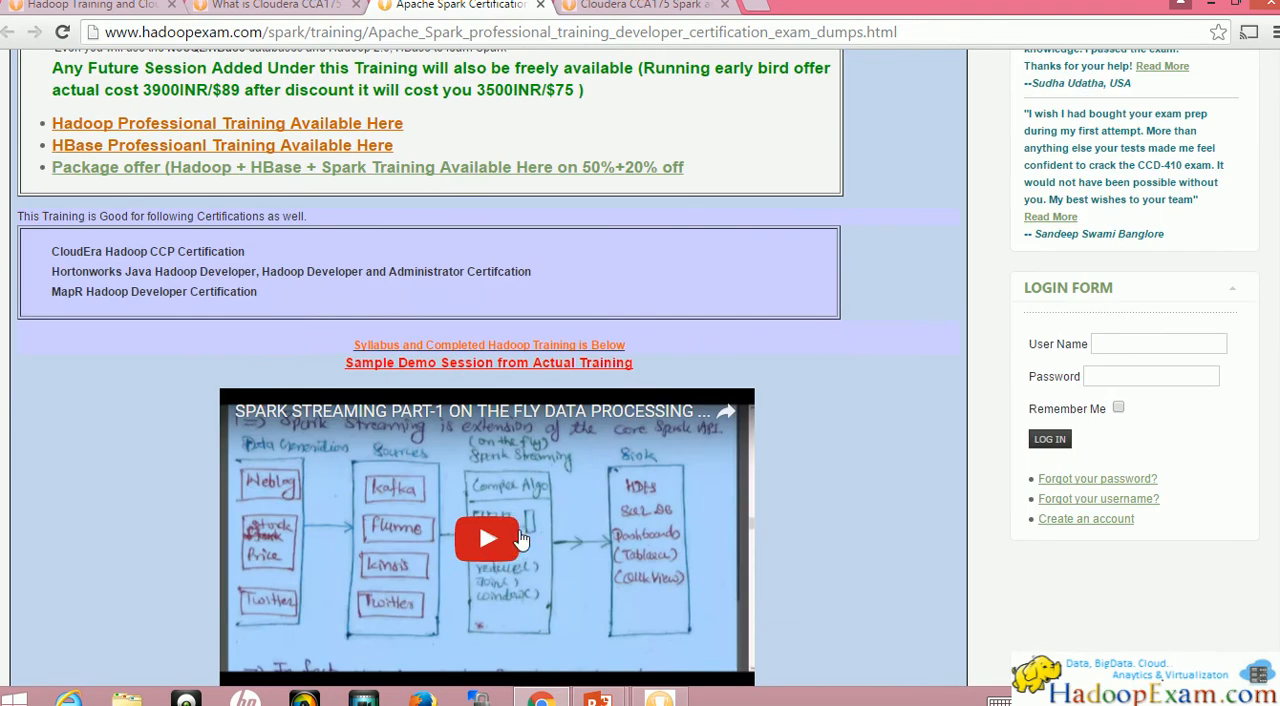
mouse_move(290, 10)
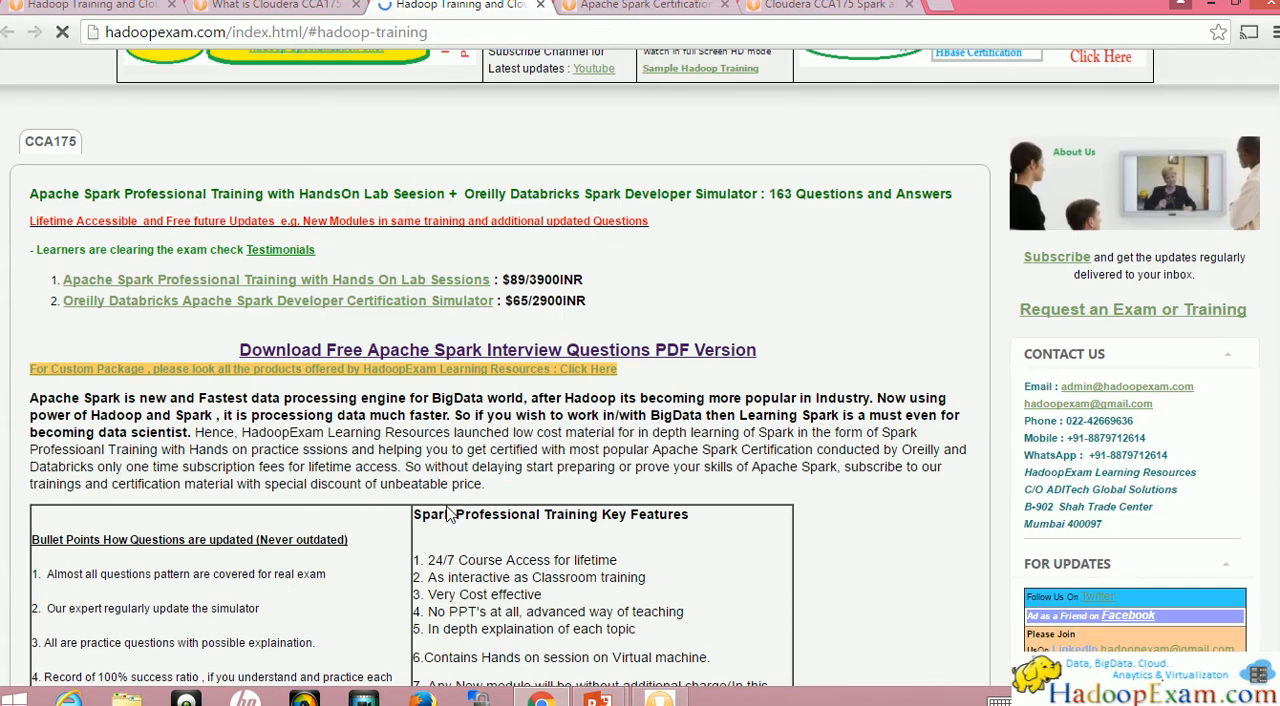
Step: Scroll through the Hadoop Training page's modules, pricing and 41-module syllabus sections
scroll("down", 3)
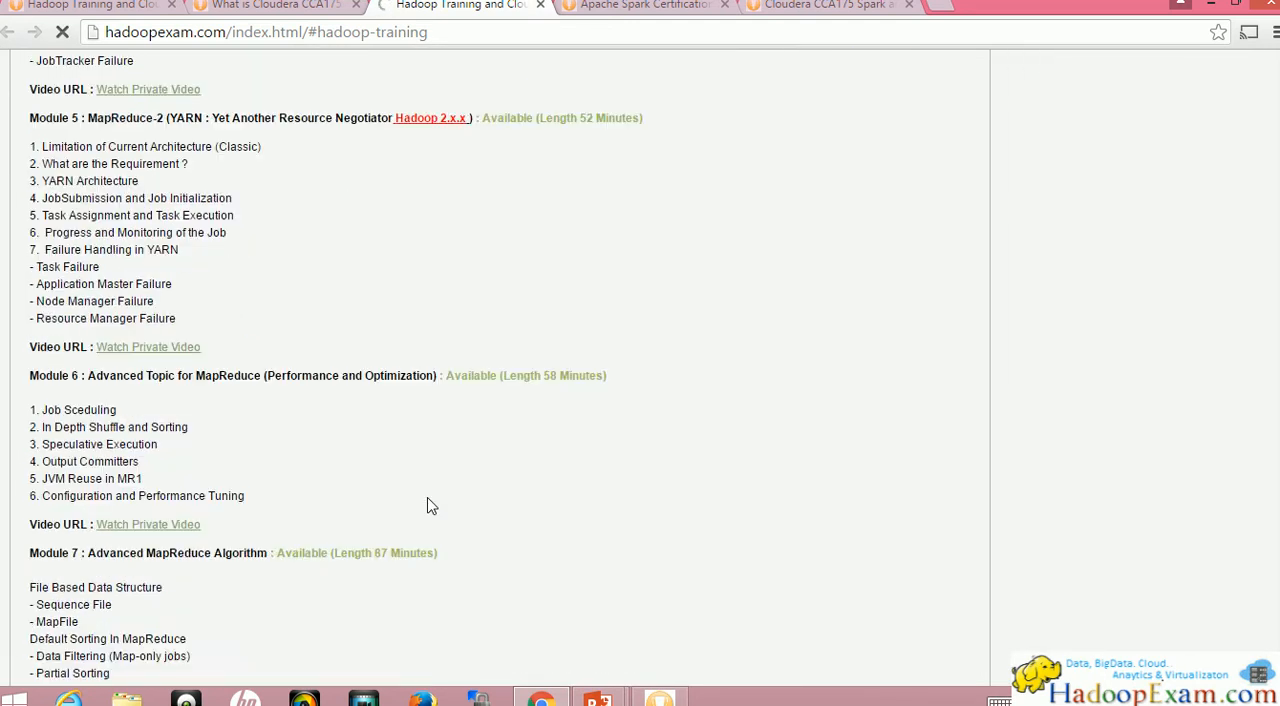
scroll("down", 3)
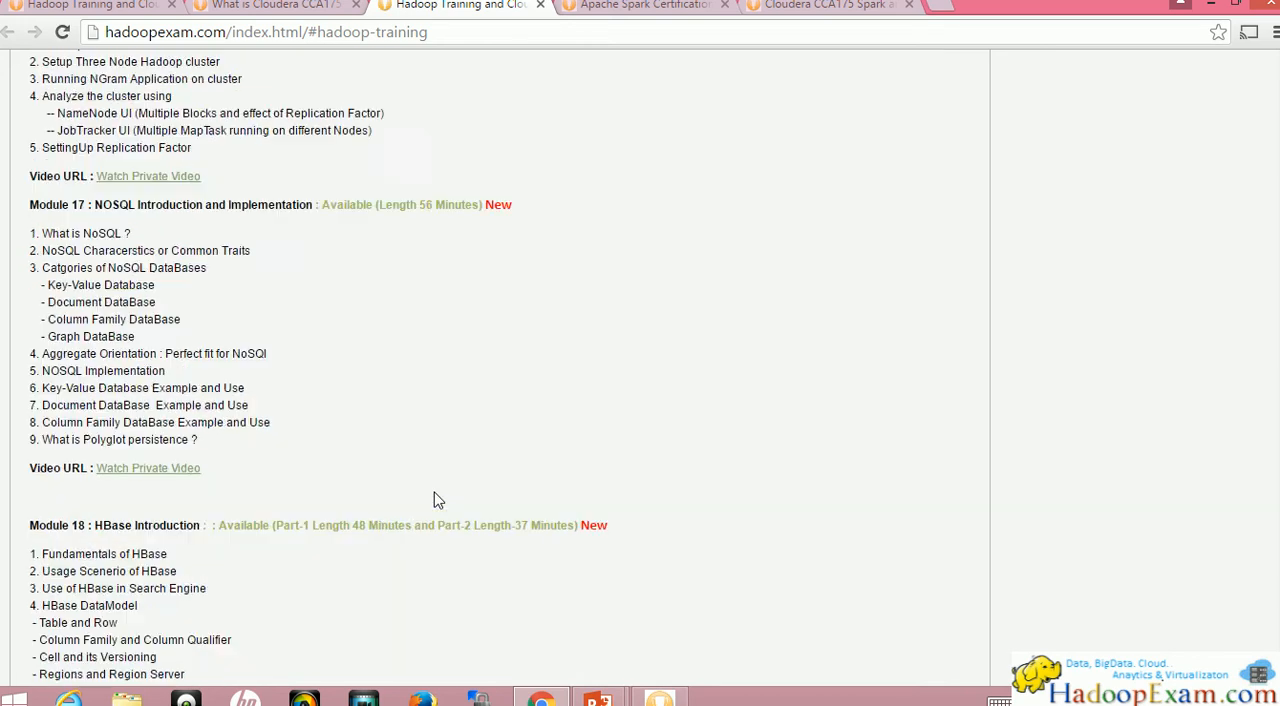
scroll("down", 3)
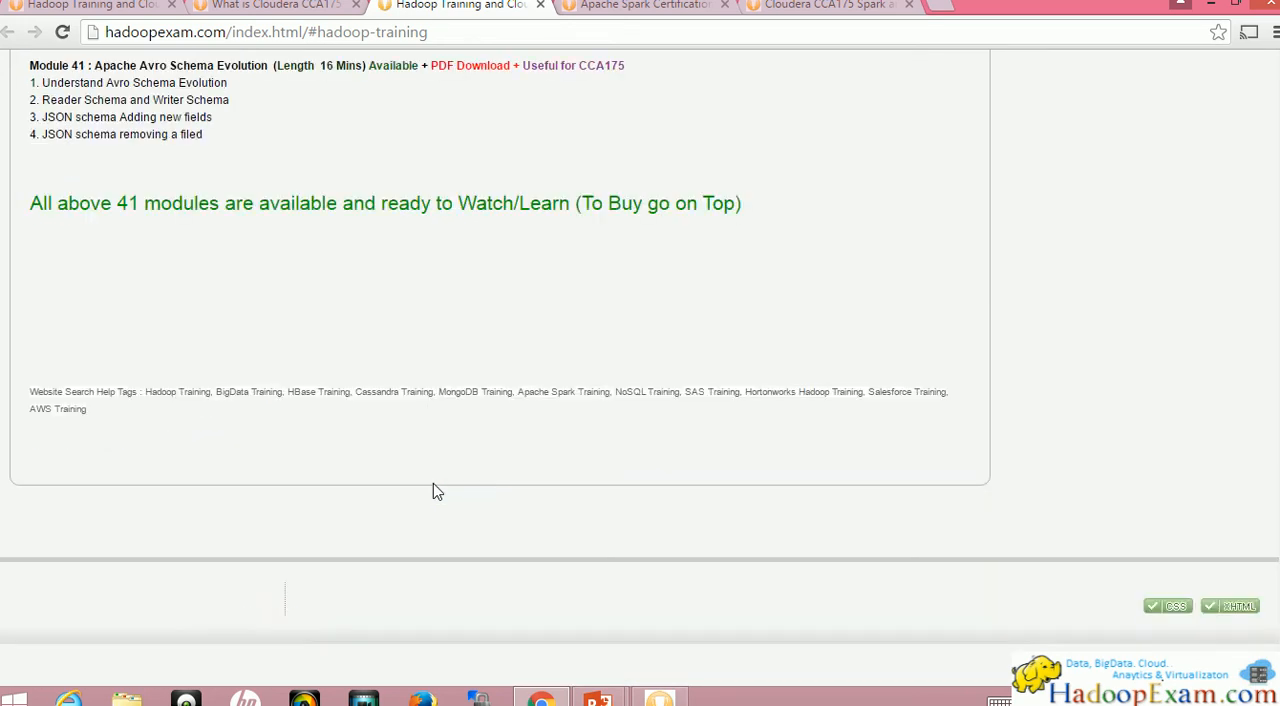
scroll("up", 3)
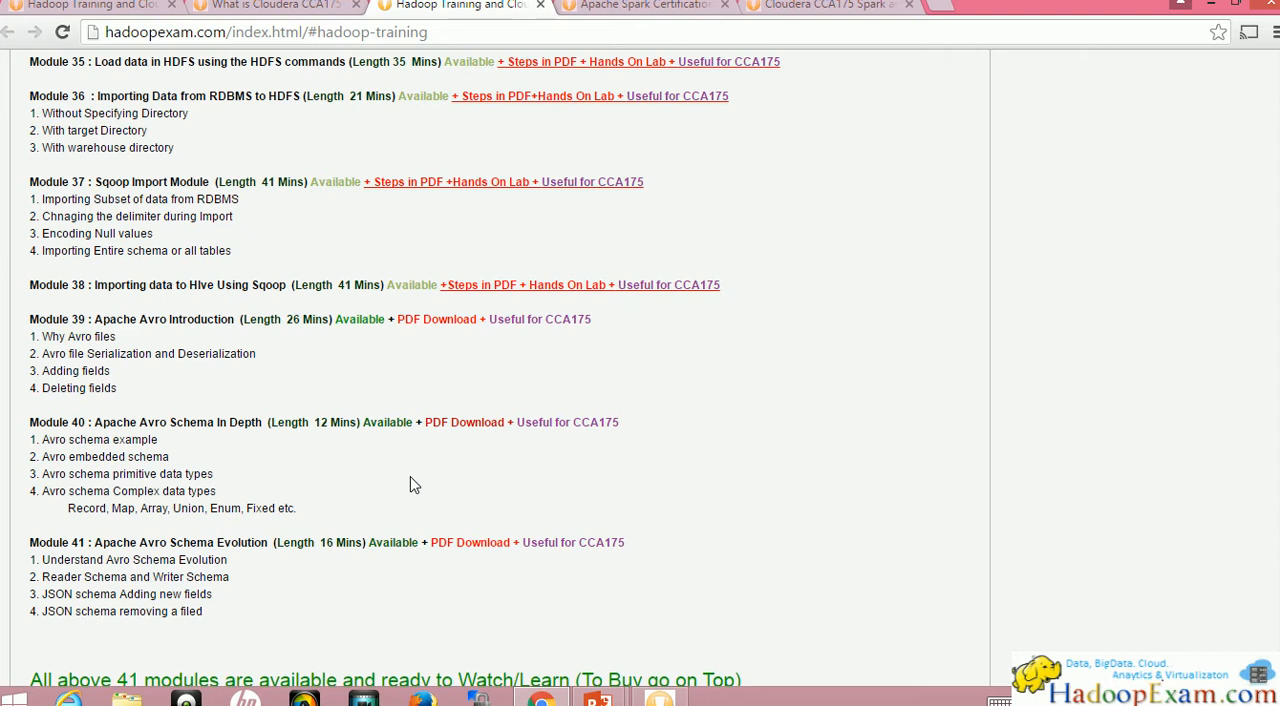
scroll("up", 3)
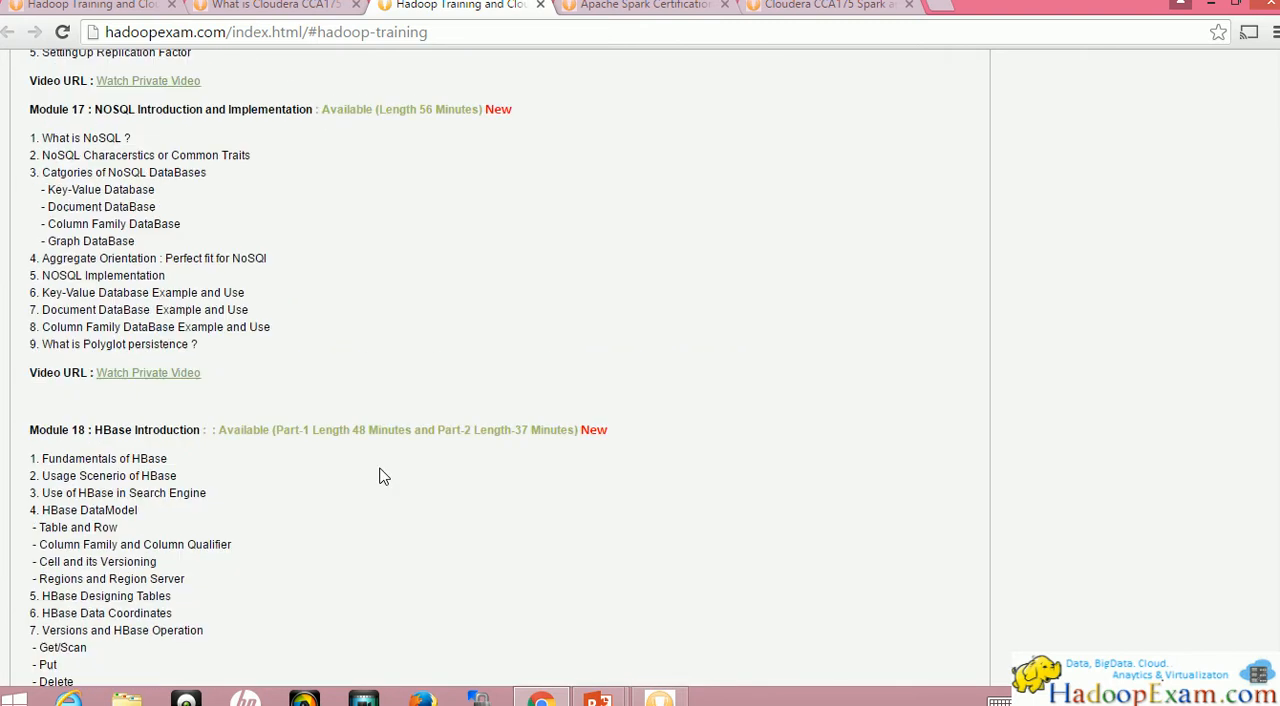
scroll("up", 3)
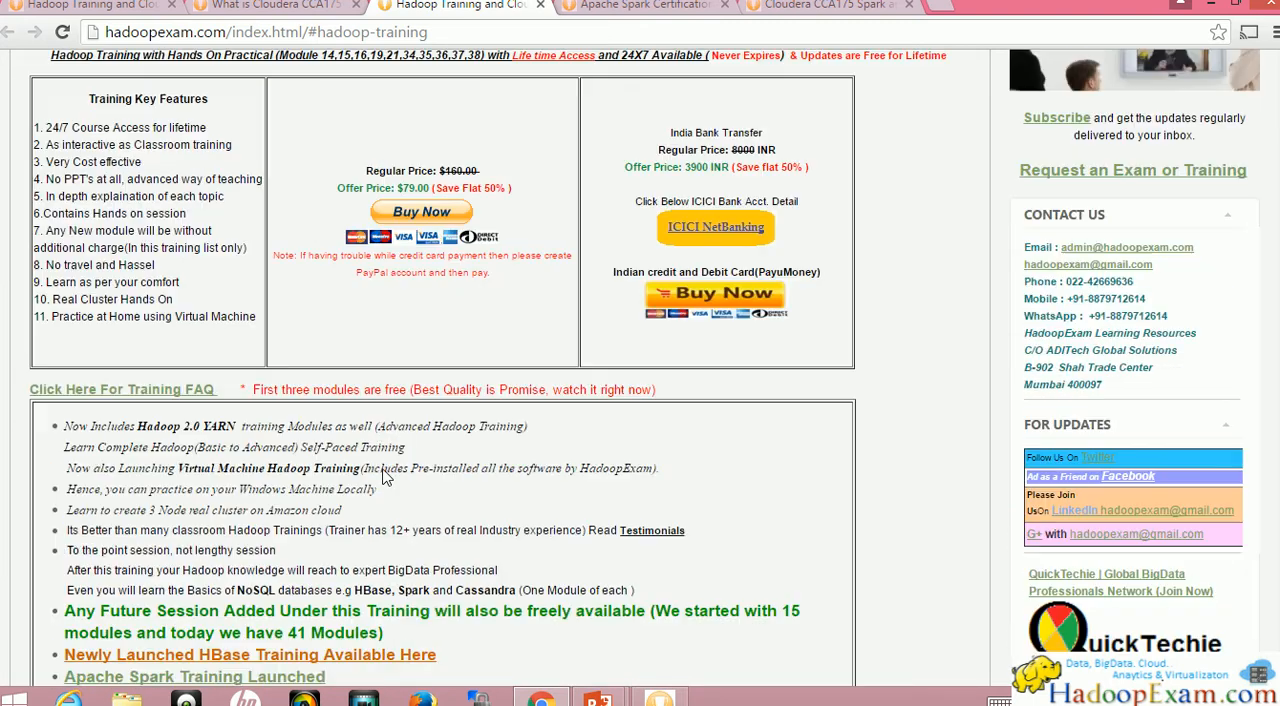
scroll("up", 3)
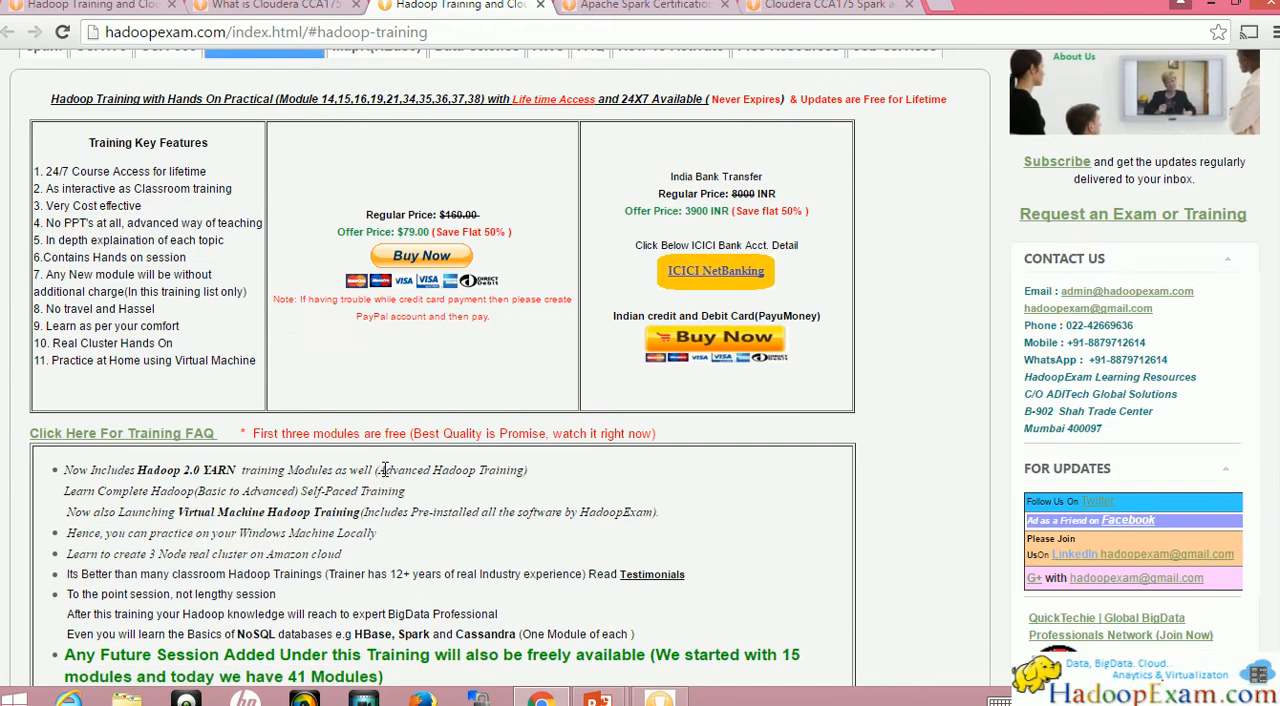
scroll("down", 3)
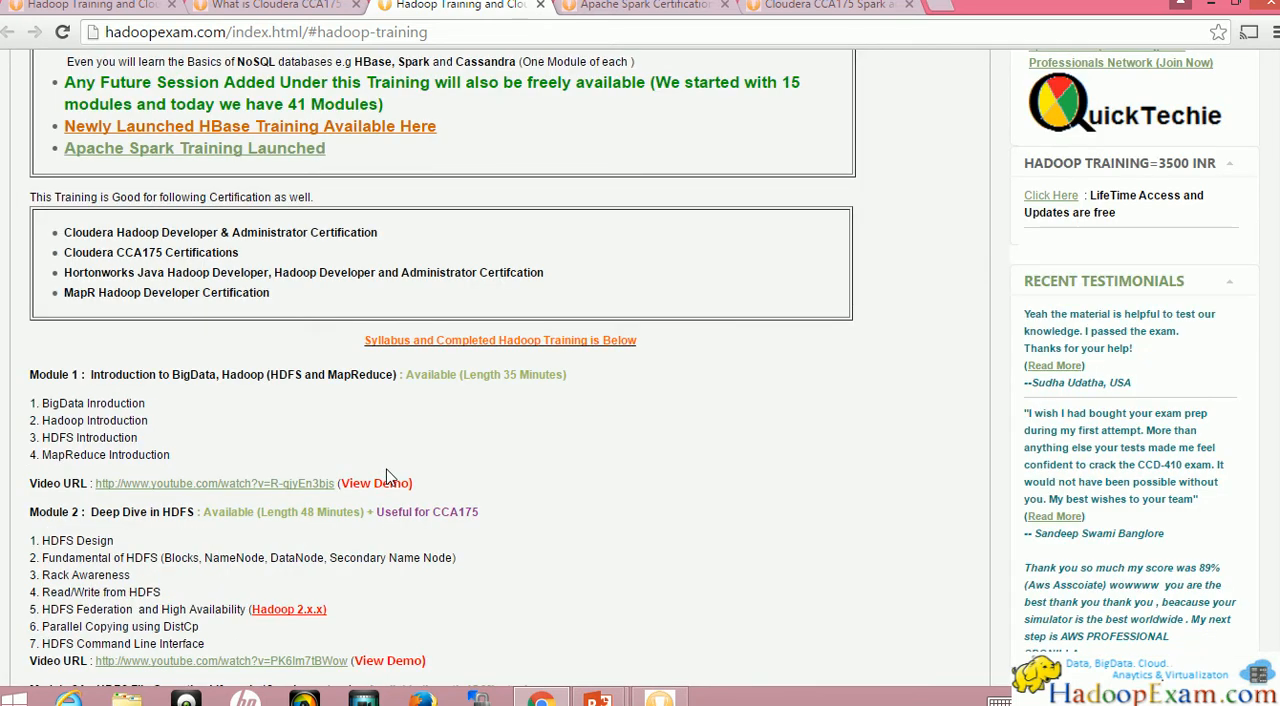
mouse_move(558, 500)
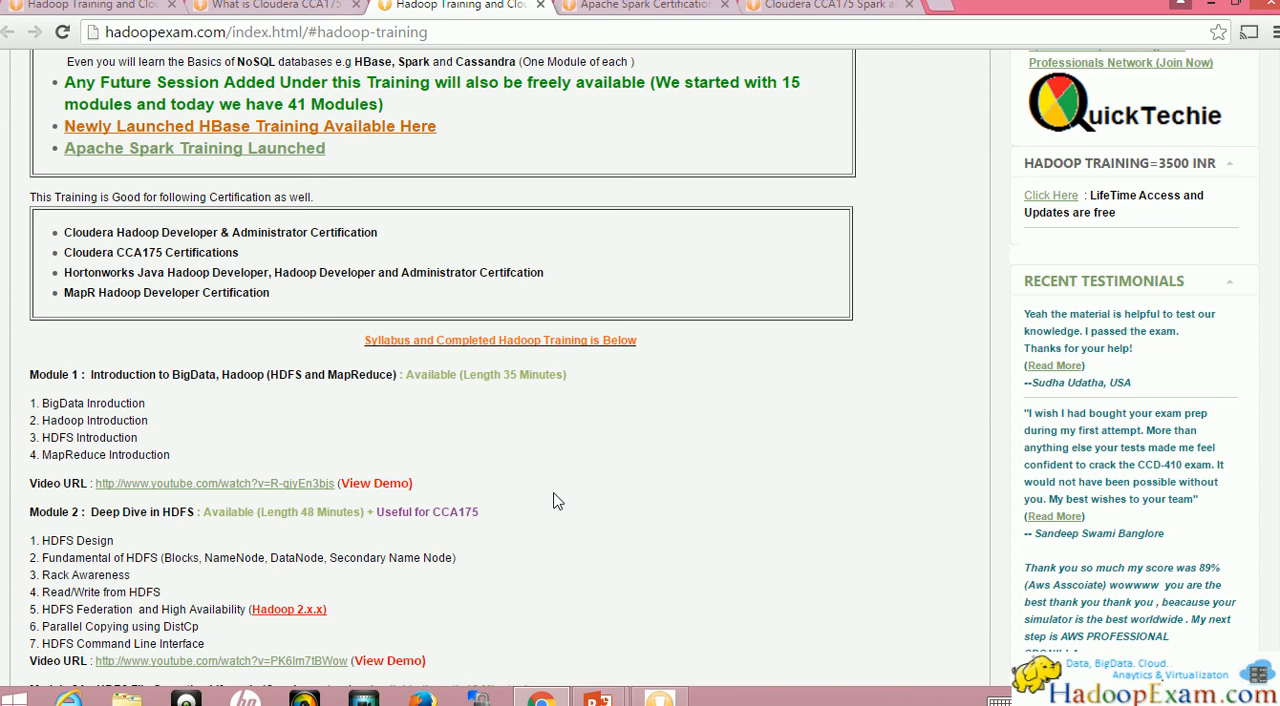
scroll("up", 3)
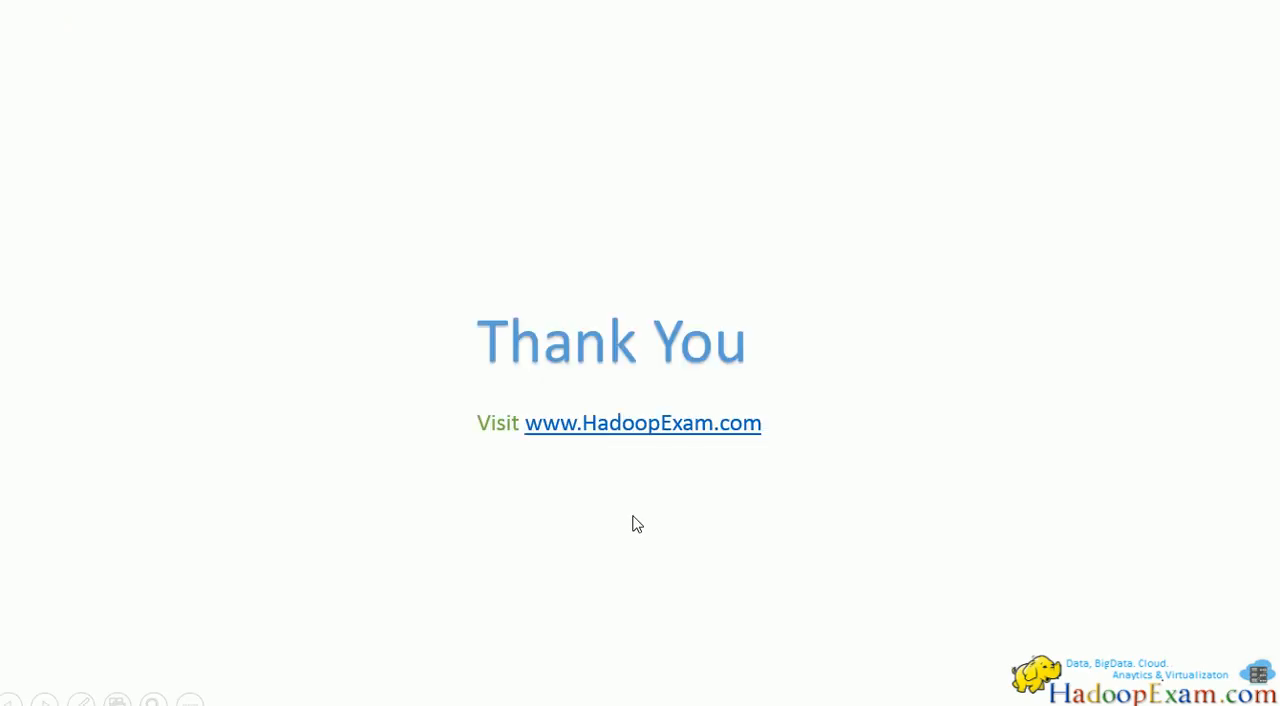
mouse_move(612, 540)
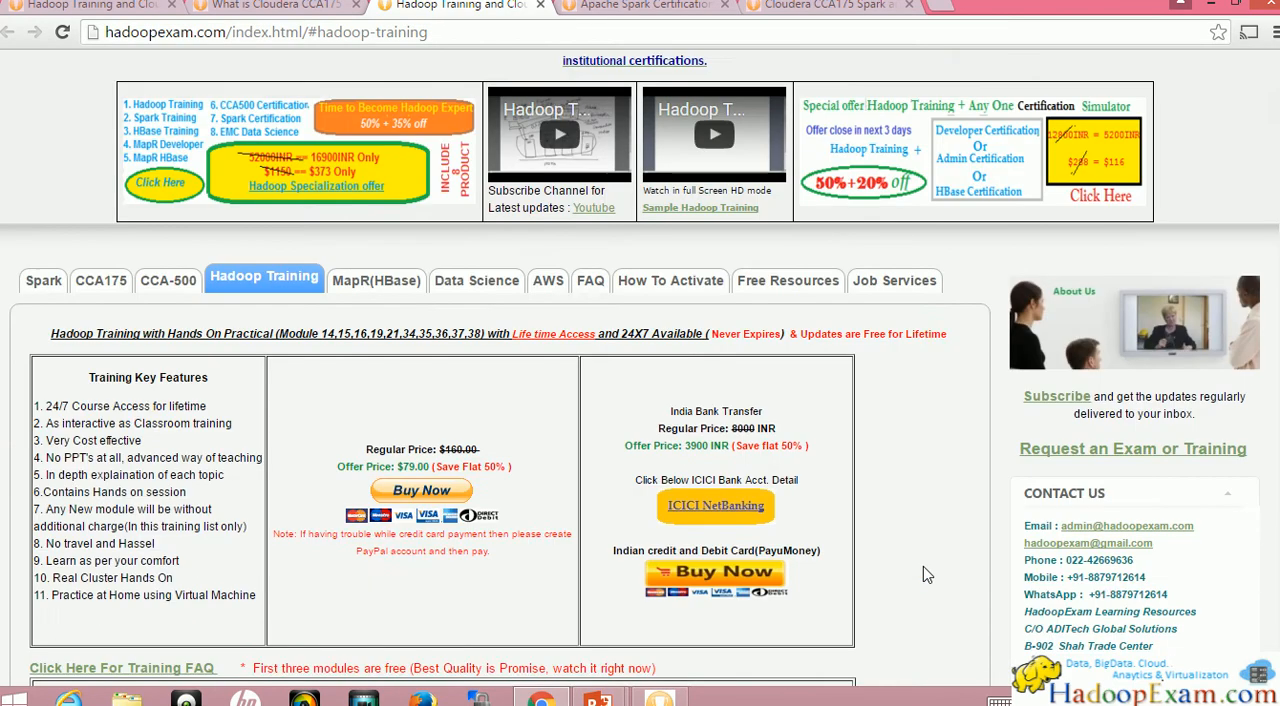
scroll("down", 3)
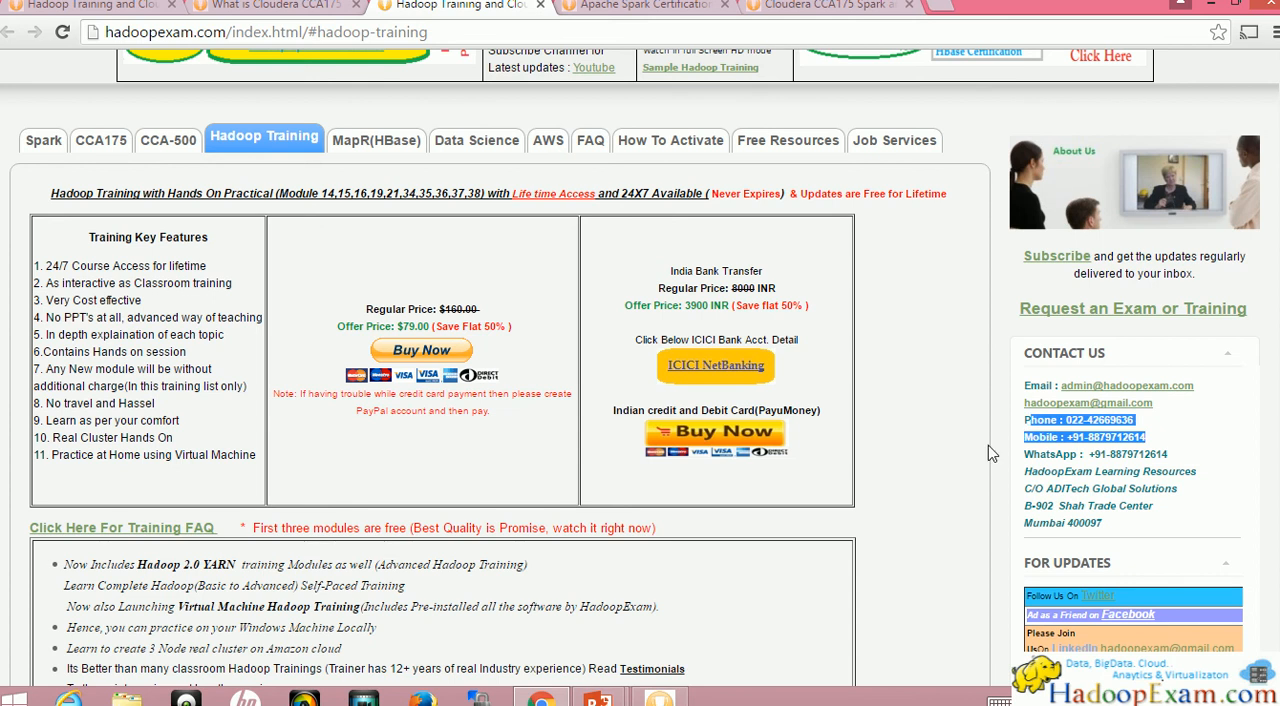
scroll("up", 3)
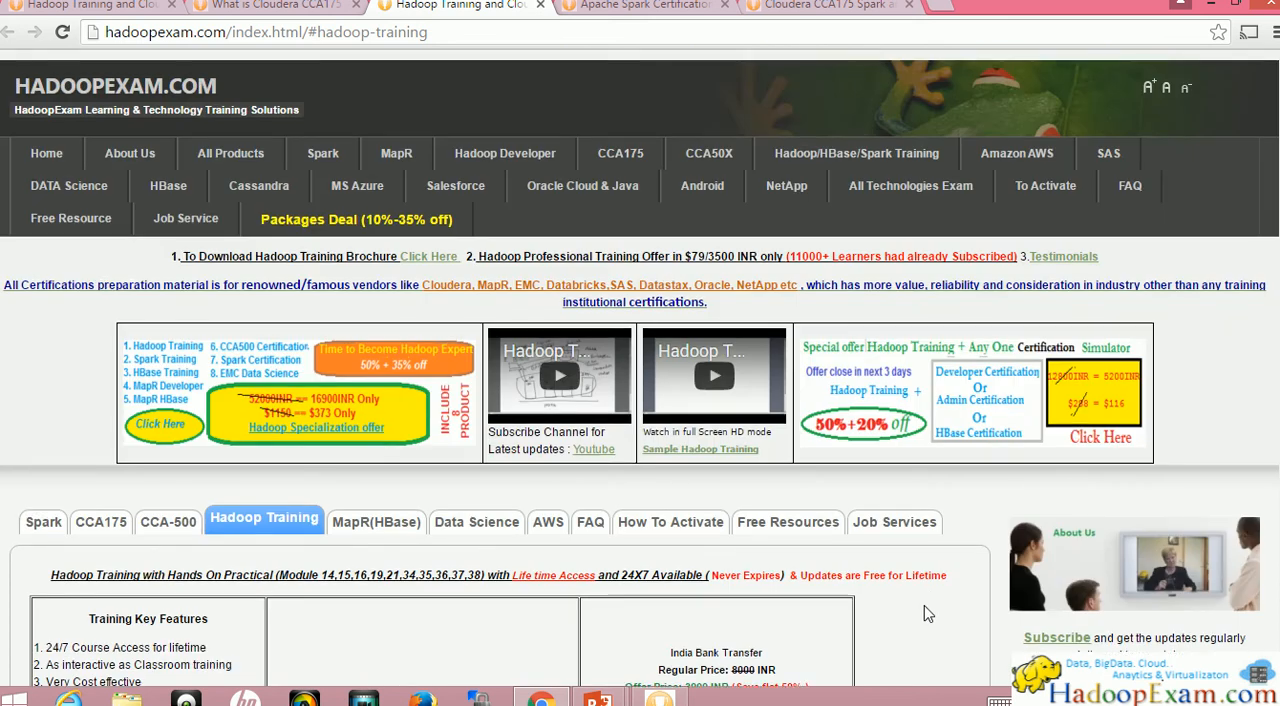
scroll("down", 3)
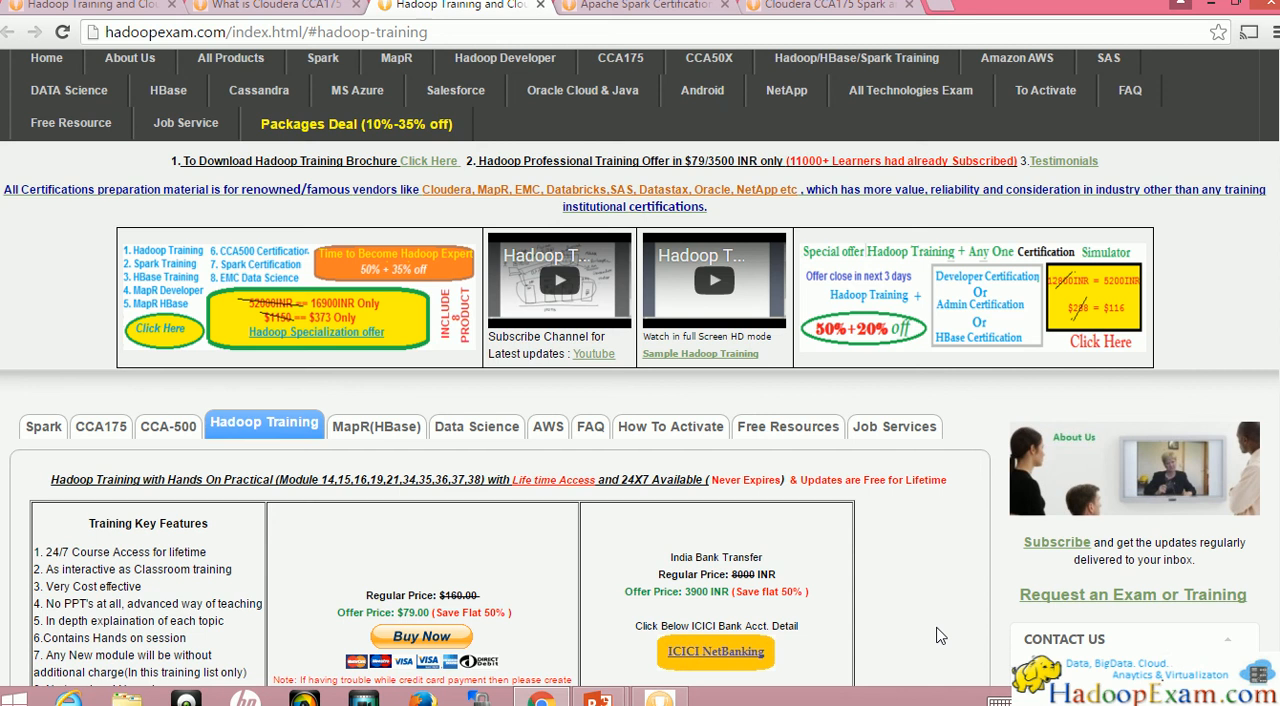
mouse_move(484, 532)
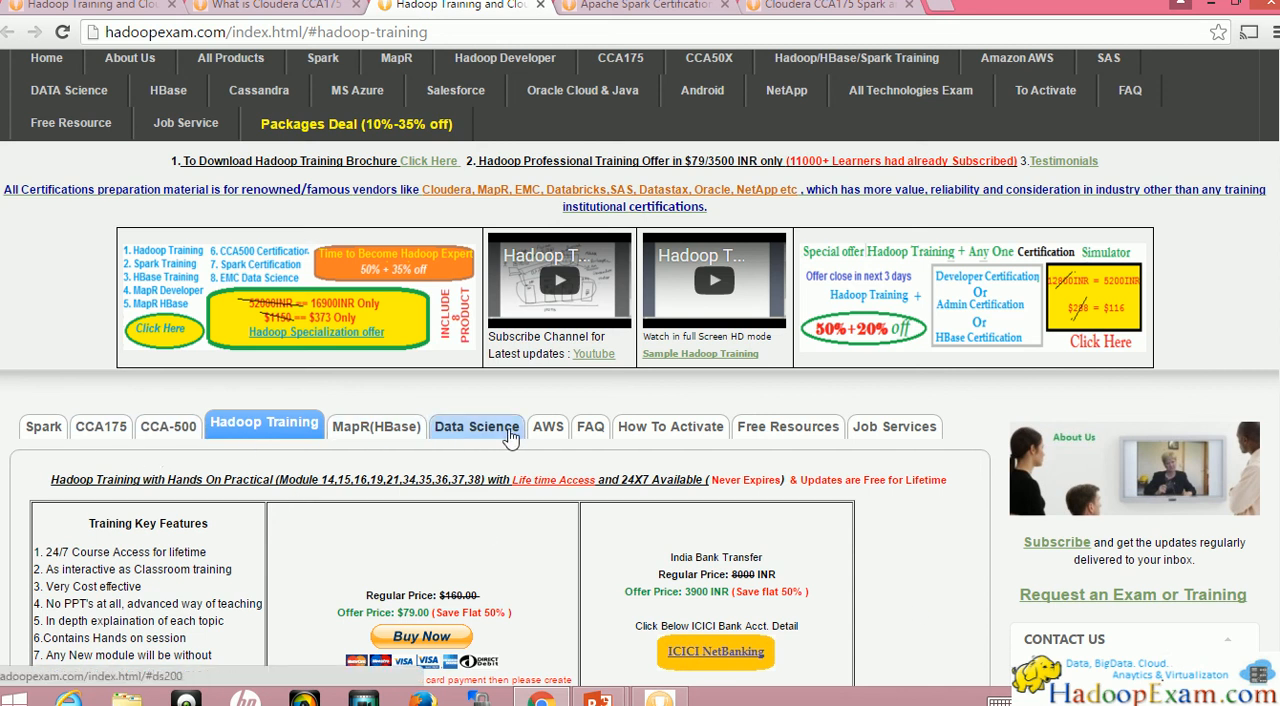
mouse_move(376, 428)
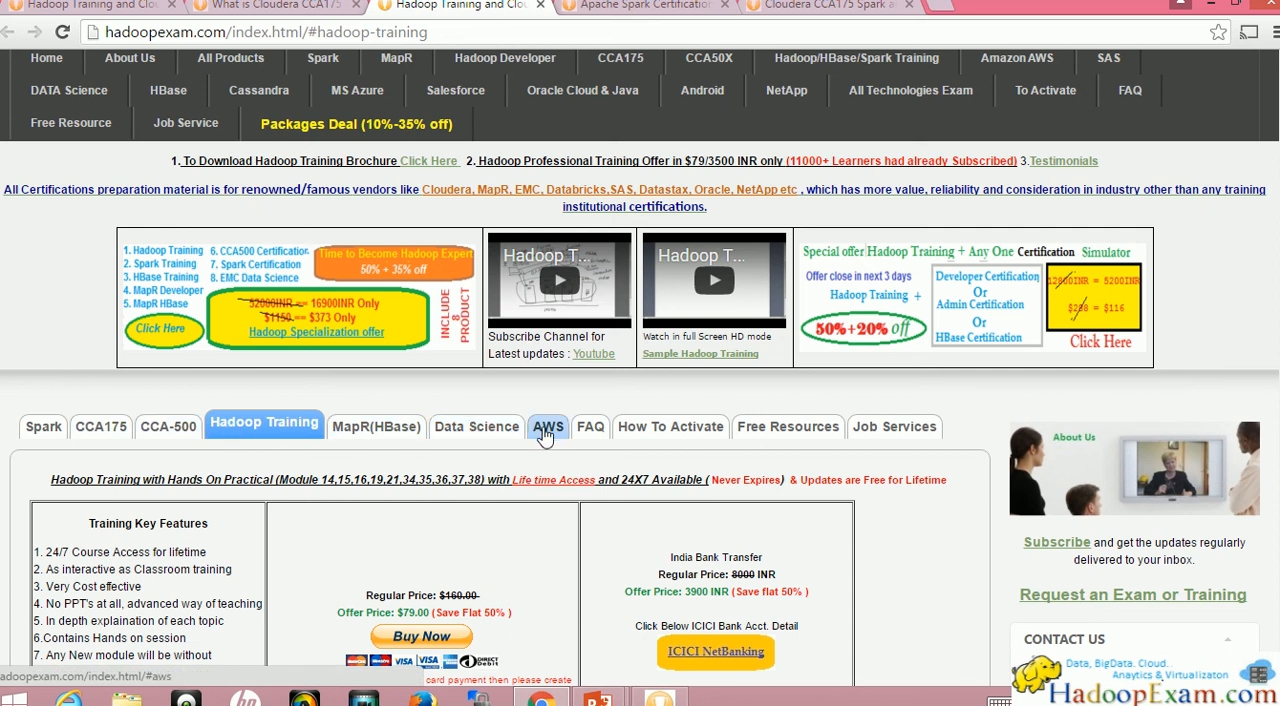
scroll("up", 3)
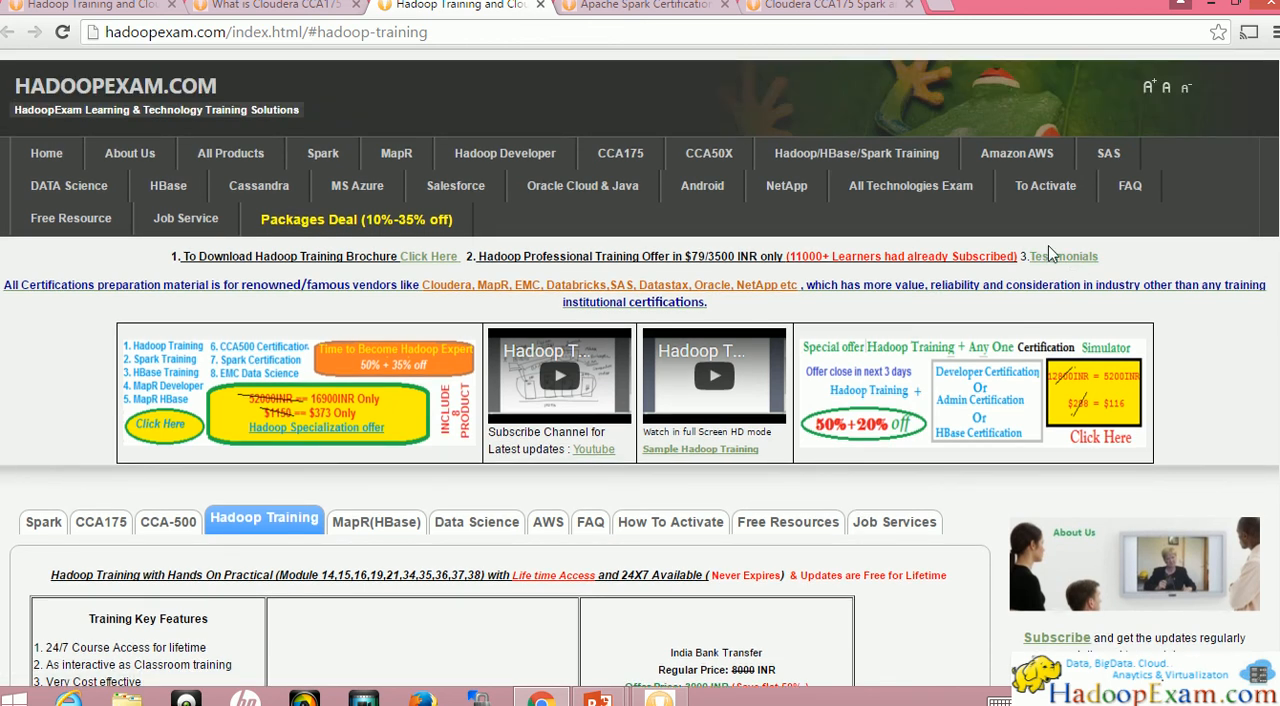
left_click(582, 184)
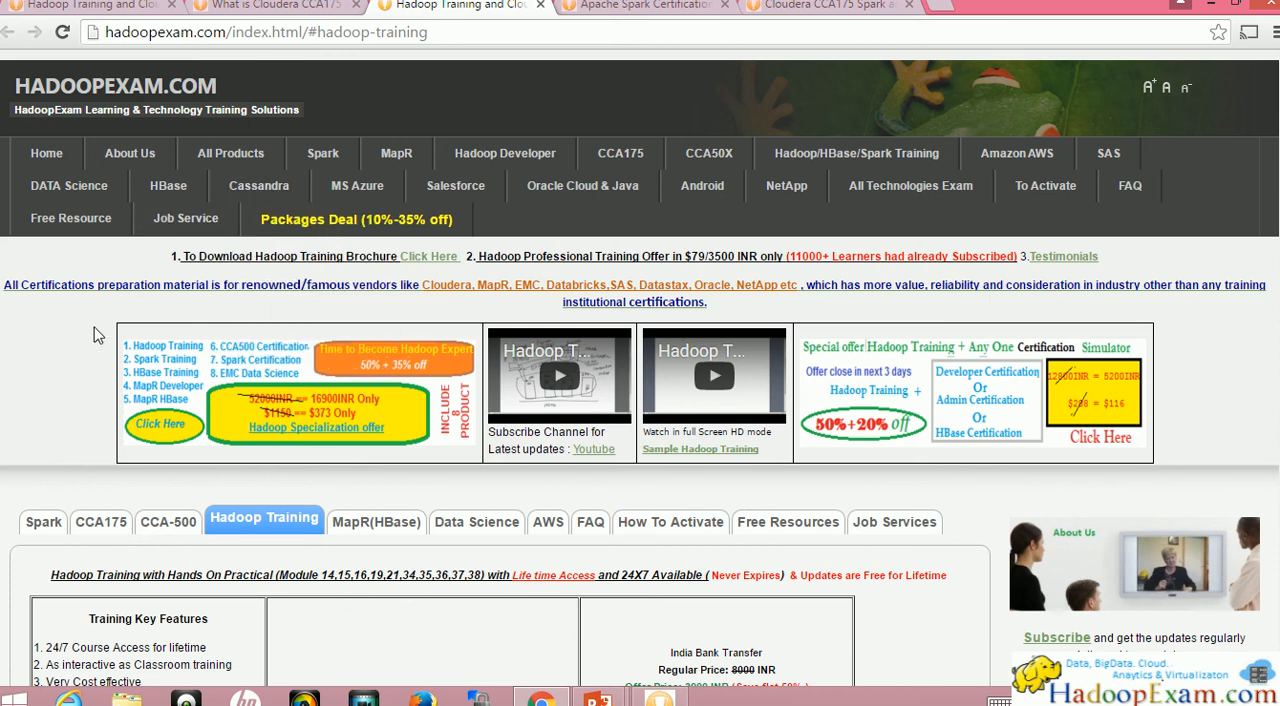
mouse_move(62, 436)
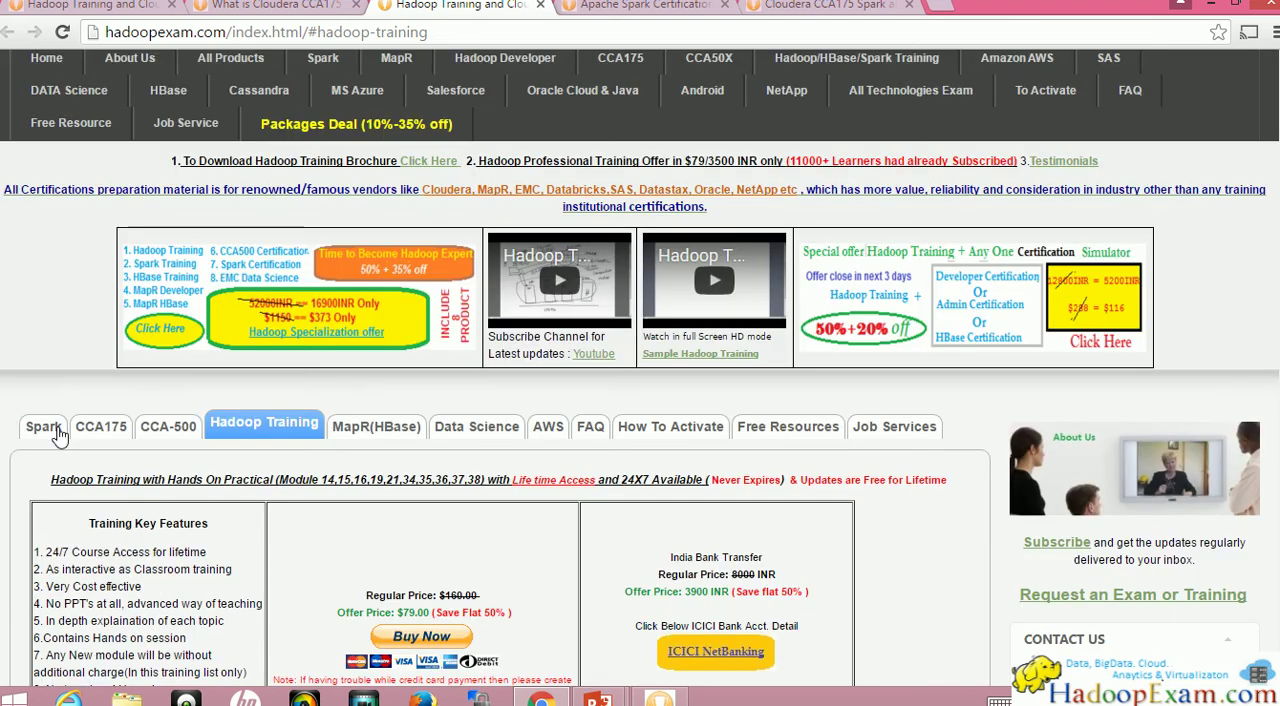
scroll("up", 3)
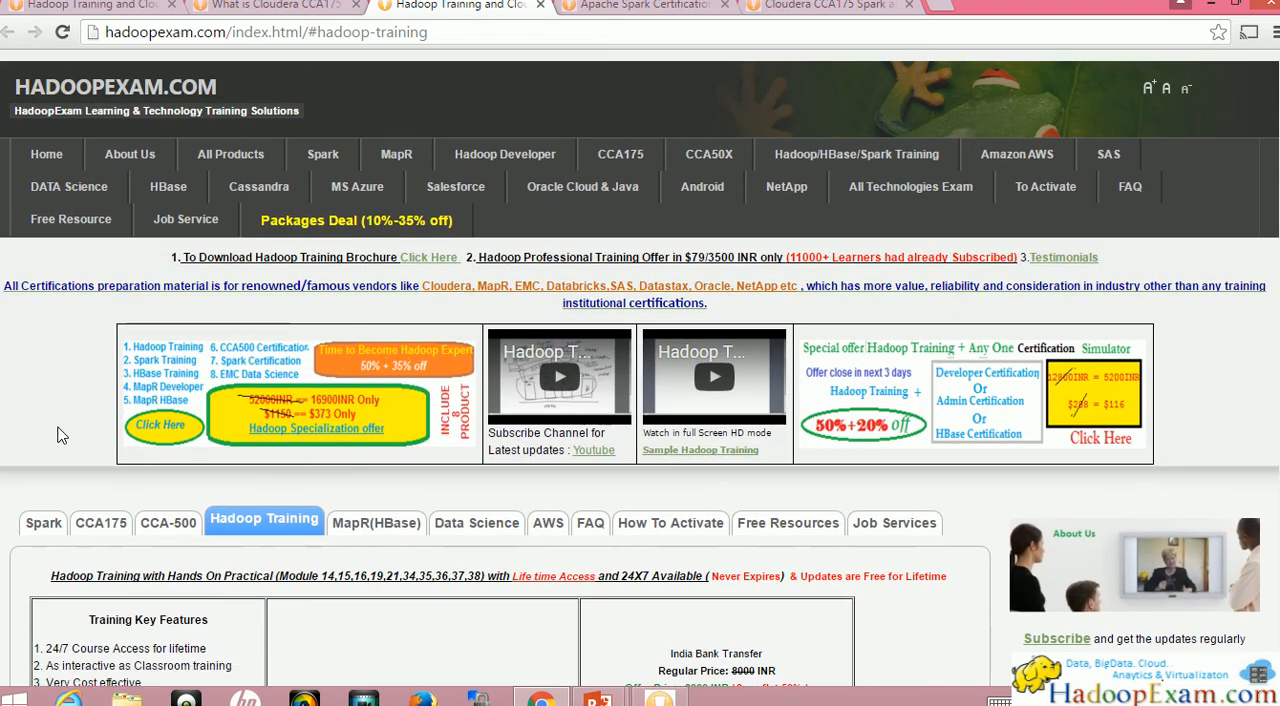
mouse_move(118, 436)
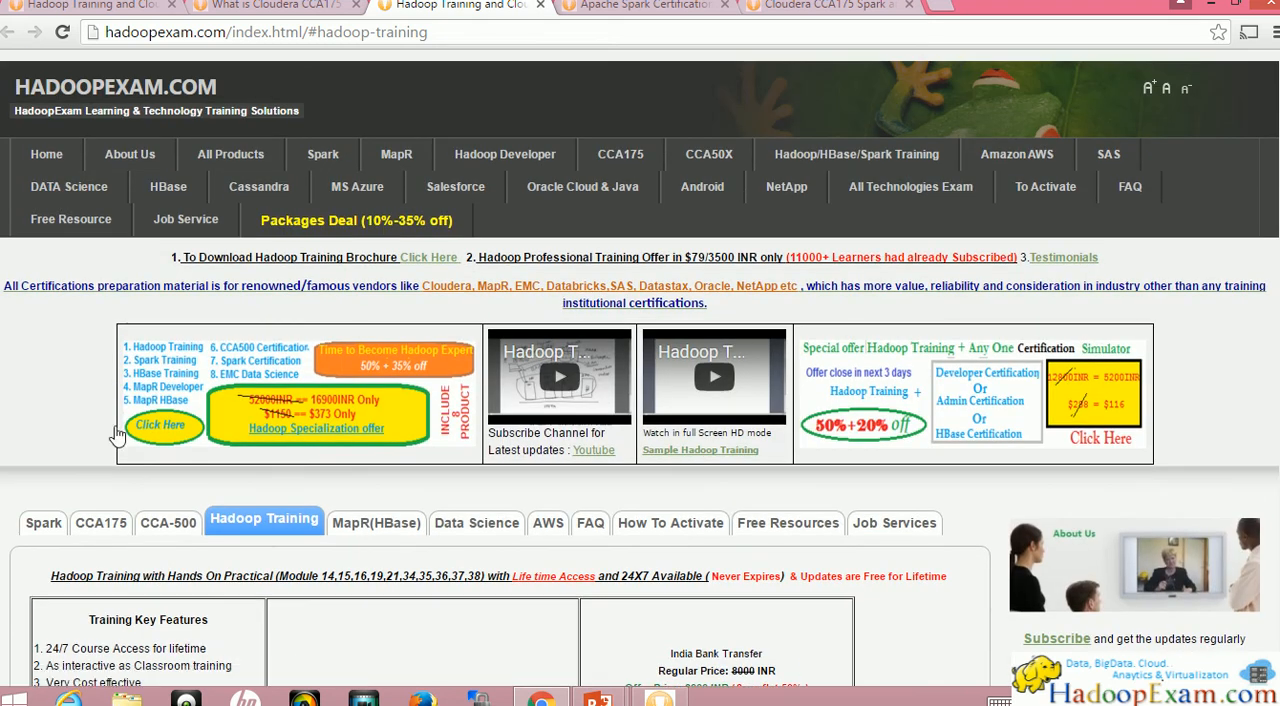